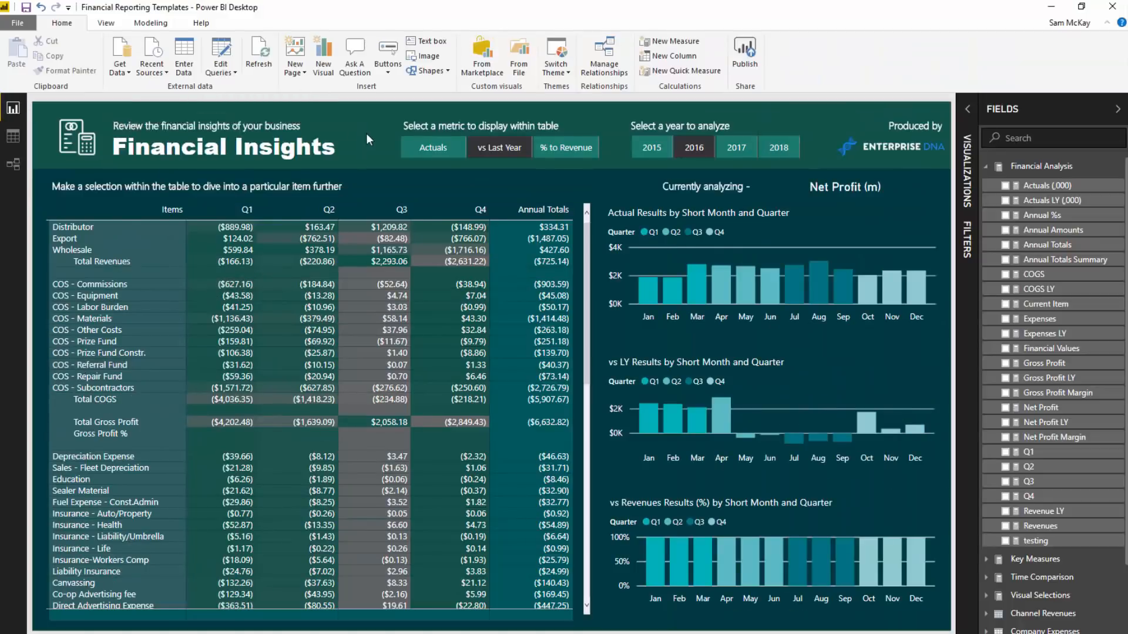
Select Actuals in the metric slicer so the table fills with actual figures and Gross Profit %.
{"action": "left_click", "coordinate": [209, 187]}
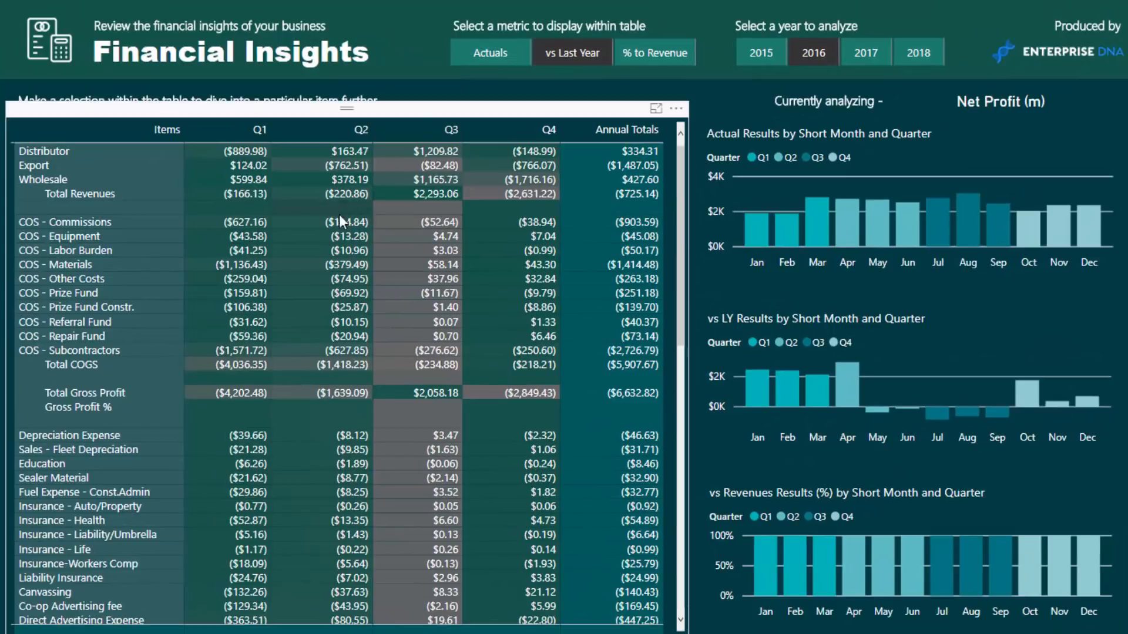
{"action": "mouse_move", "coordinate": [338, 377]}
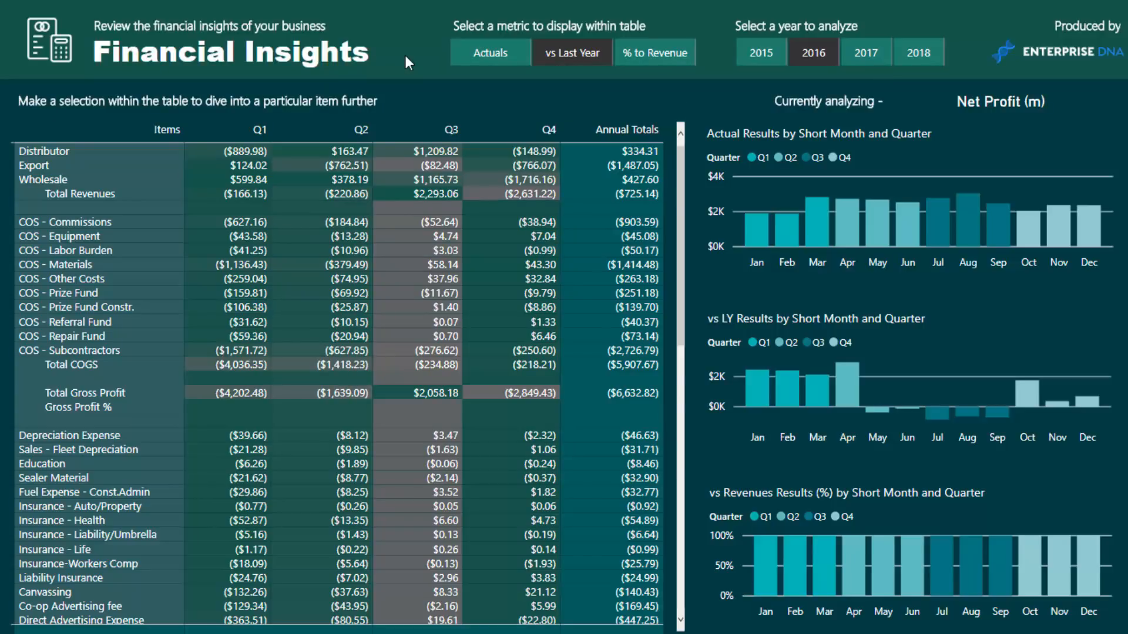
{"action": "left_click", "coordinate": [489, 52]}
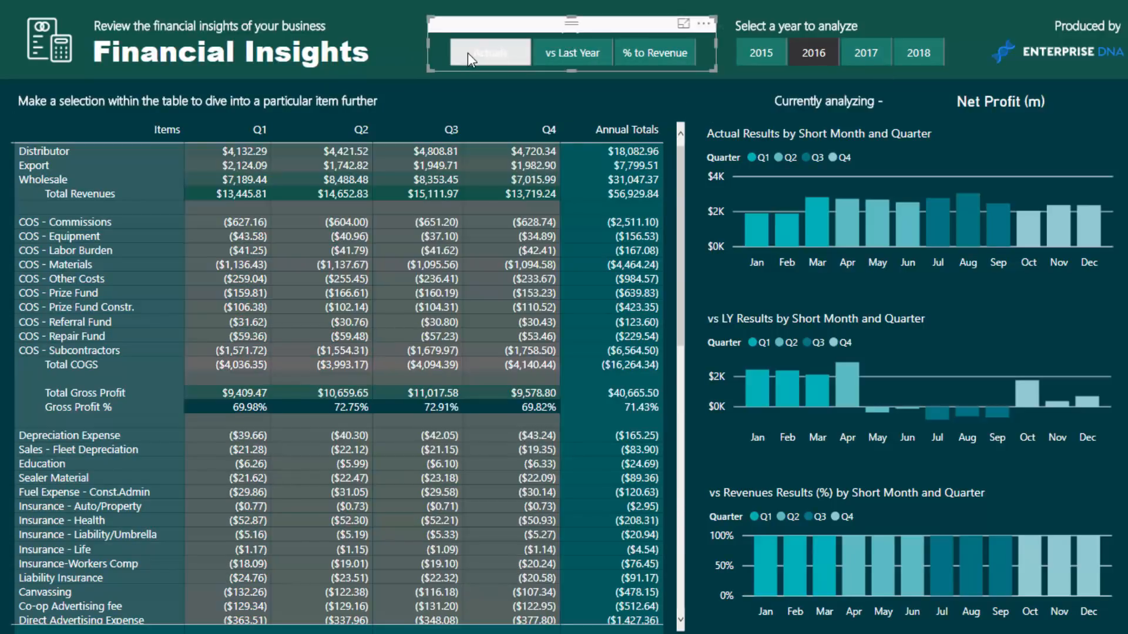
{"action": "mouse_move", "coordinate": [410, 57]}
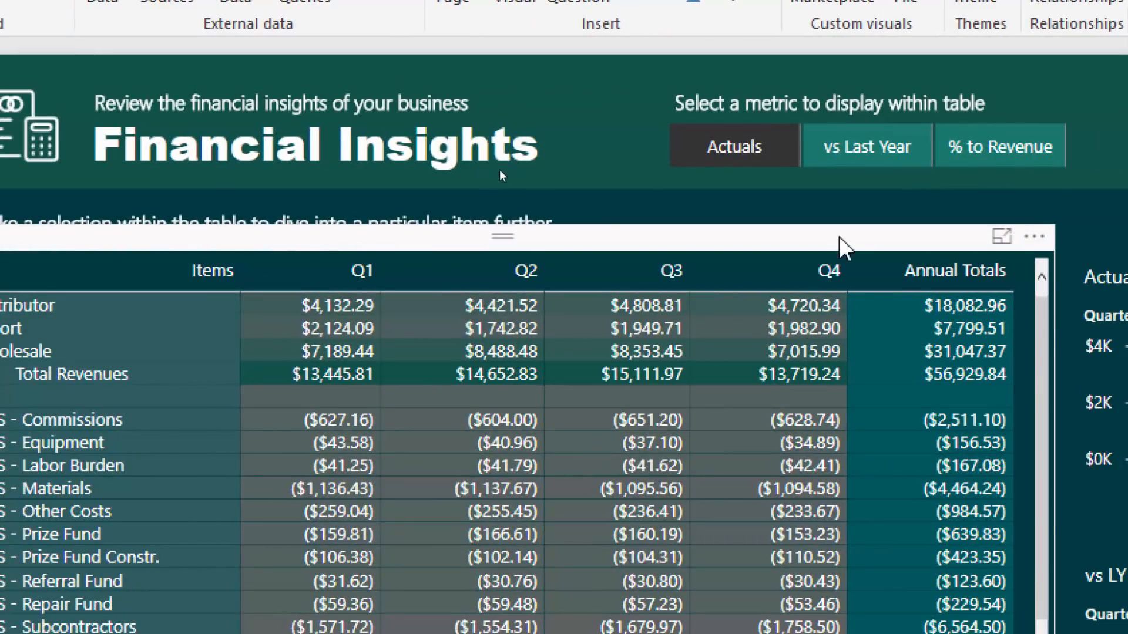
Select vs Last Year in the metric slicer and review the differences down the table.
{"action": "left_click", "coordinate": [866, 146]}
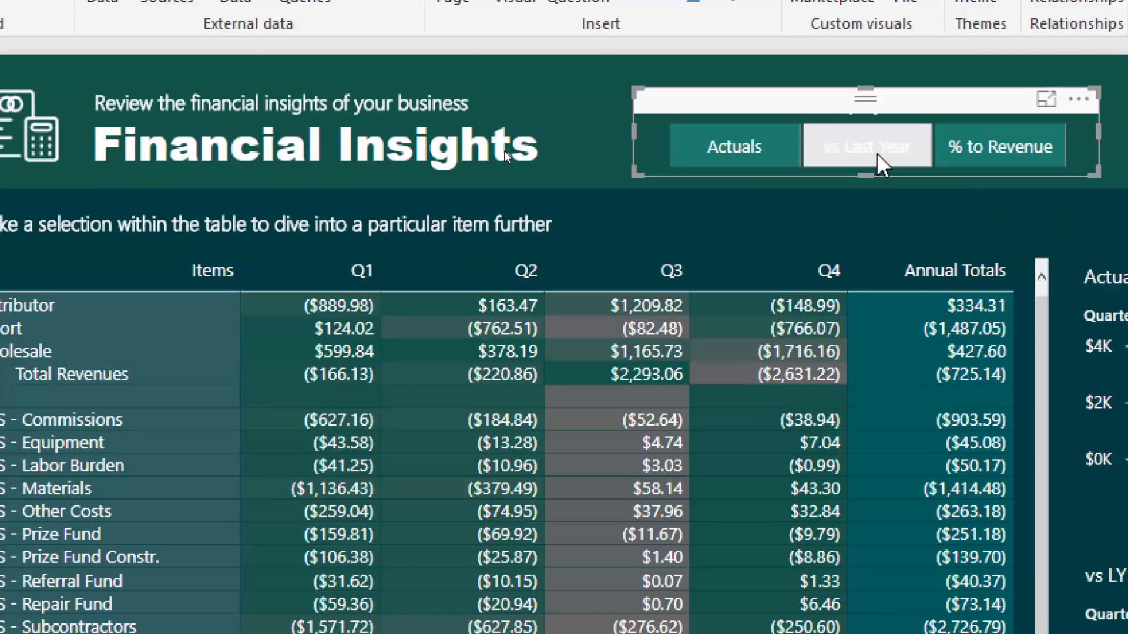
{"action": "mouse_move", "coordinate": [883, 140]}
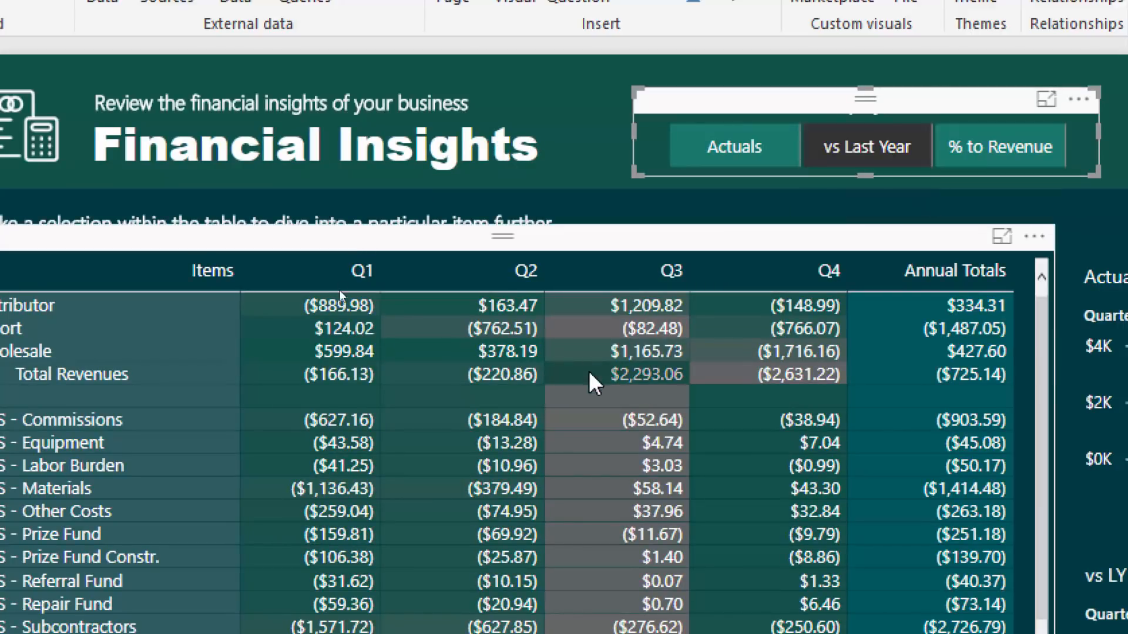
{"action": "scroll", "scroll_direction": "down", "scroll_amount": 3}
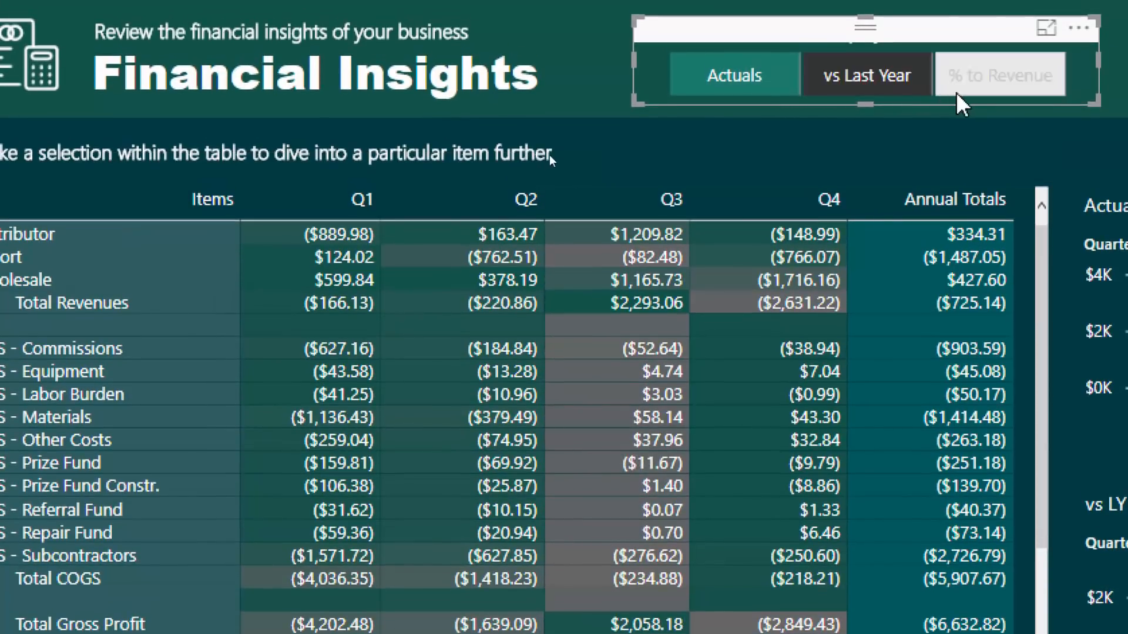
{"action": "mouse_move", "coordinate": [999, 74]}
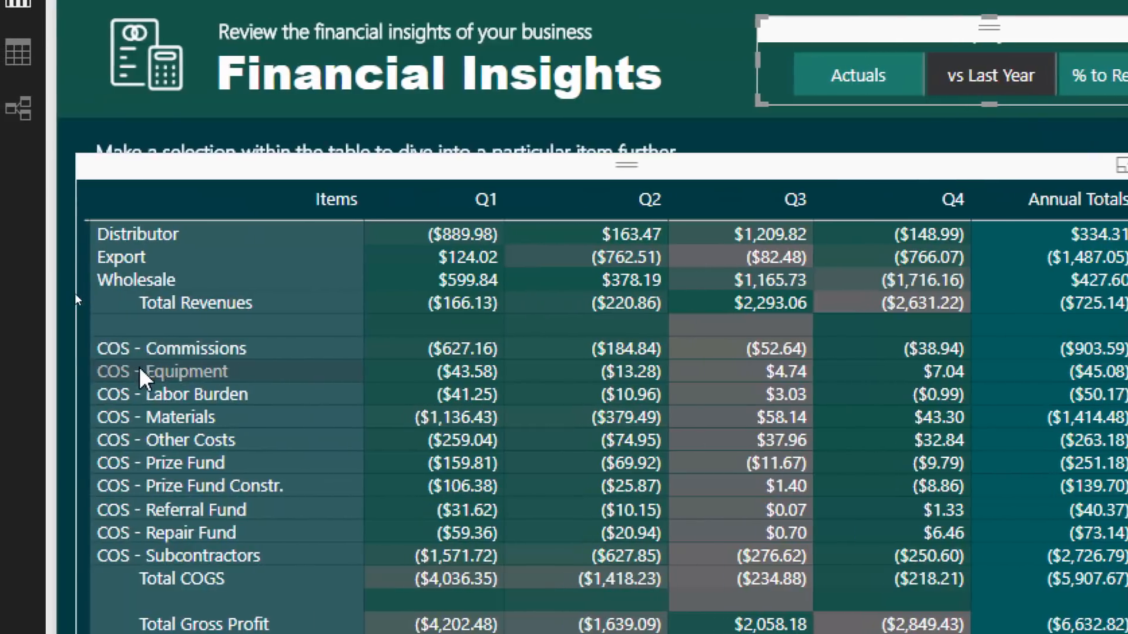
{"action": "scroll", "scroll_direction": "down", "scroll_amount": 3}
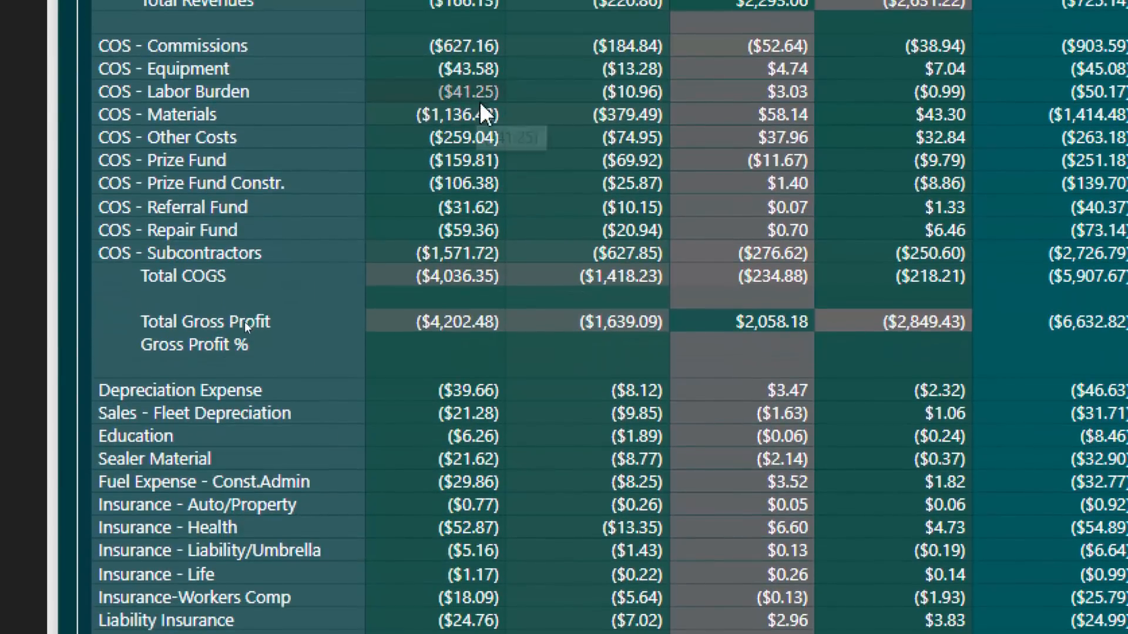
{"action": "scroll", "scroll_direction": "down", "scroll_amount": 3}
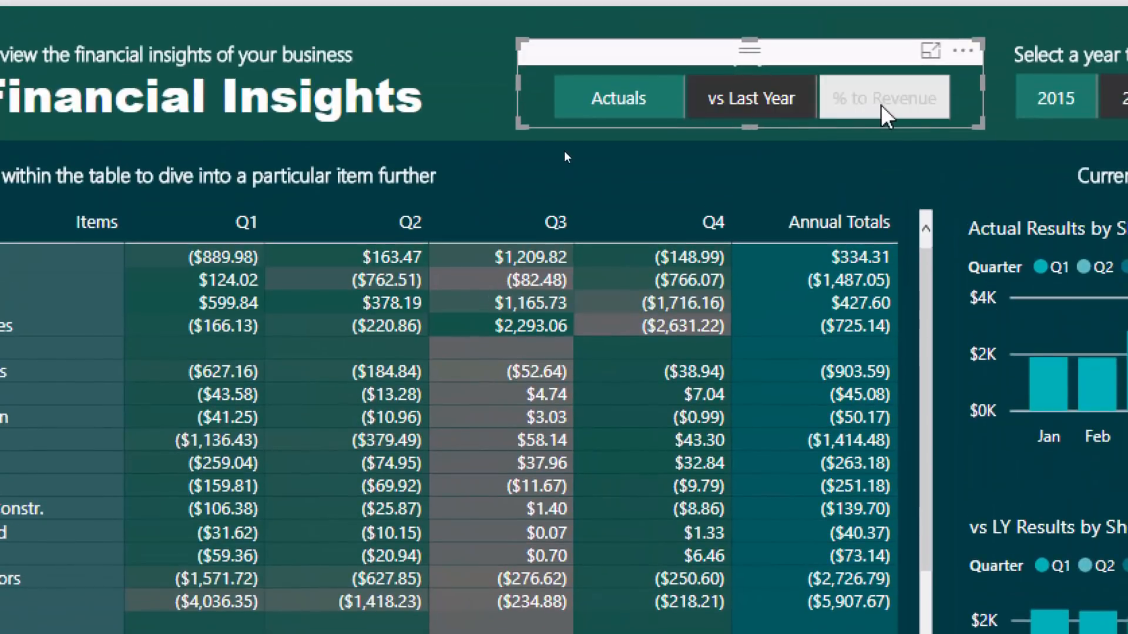
Select % to Revenue in the metric slicer and review each item's percentage values.
{"action": "left_click", "coordinate": [883, 98]}
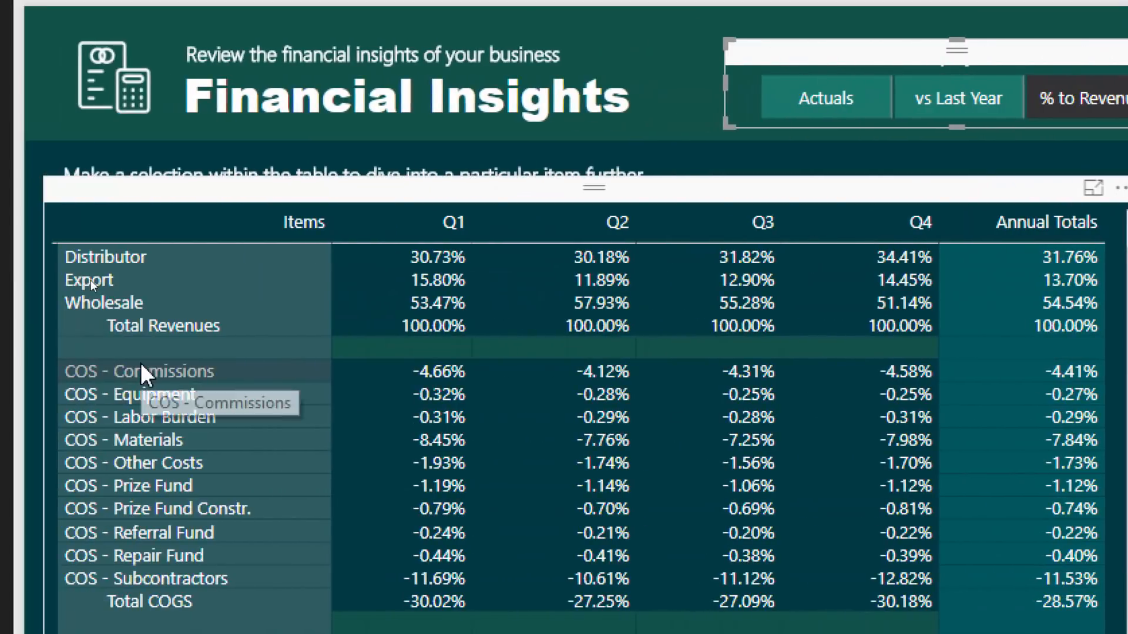
{"action": "scroll", "scroll_direction": "down", "scroll_amount": 3}
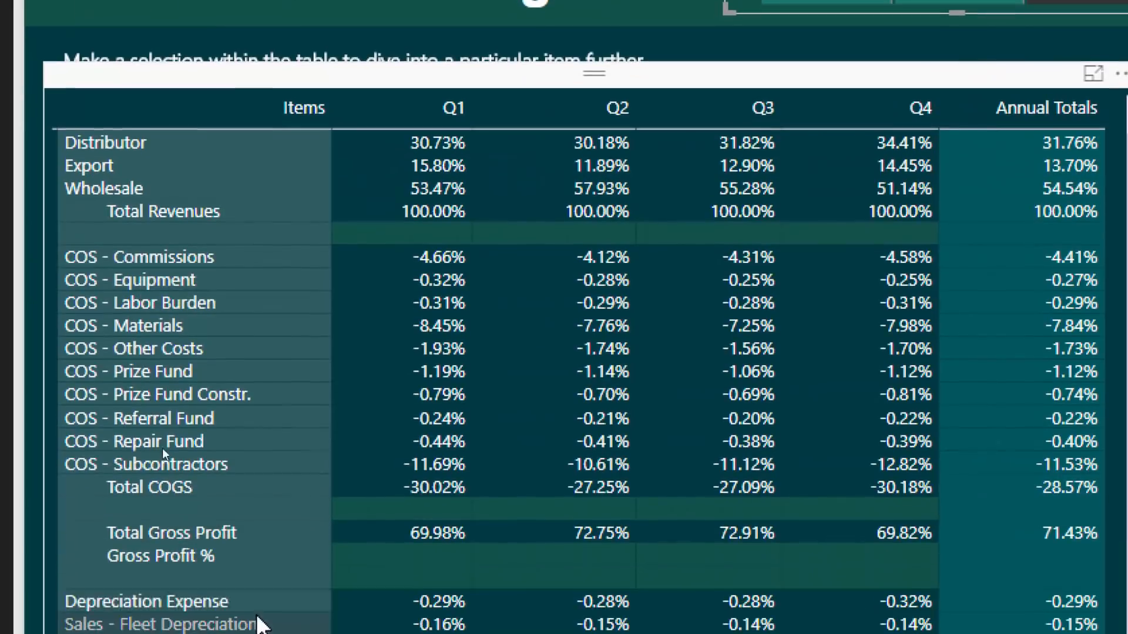
{"action": "mouse_move", "coordinate": [443, 486]}
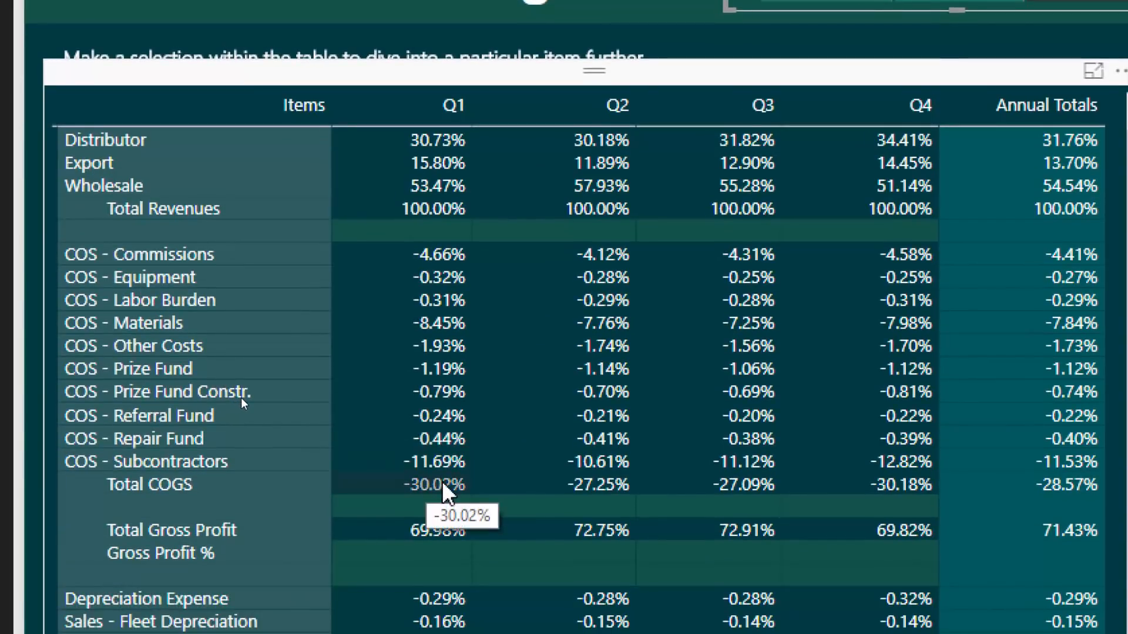
{"action": "mouse_move", "coordinate": [457, 224]}
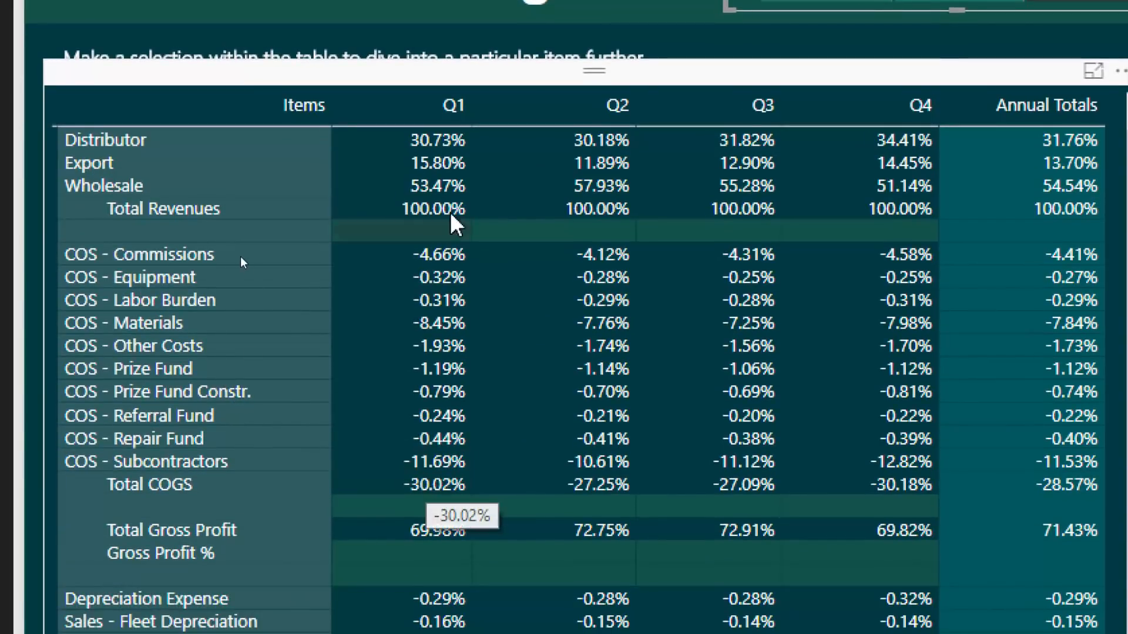
{"action": "mouse_move", "coordinate": [447, 209]}
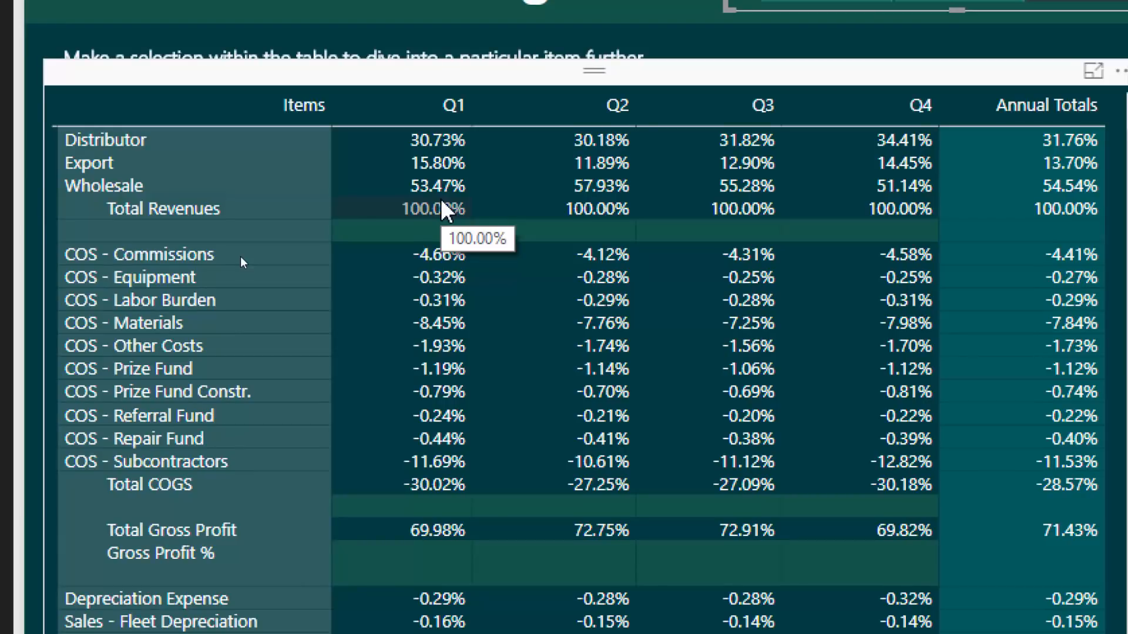
{"action": "mouse_move", "coordinate": [604, 489]}
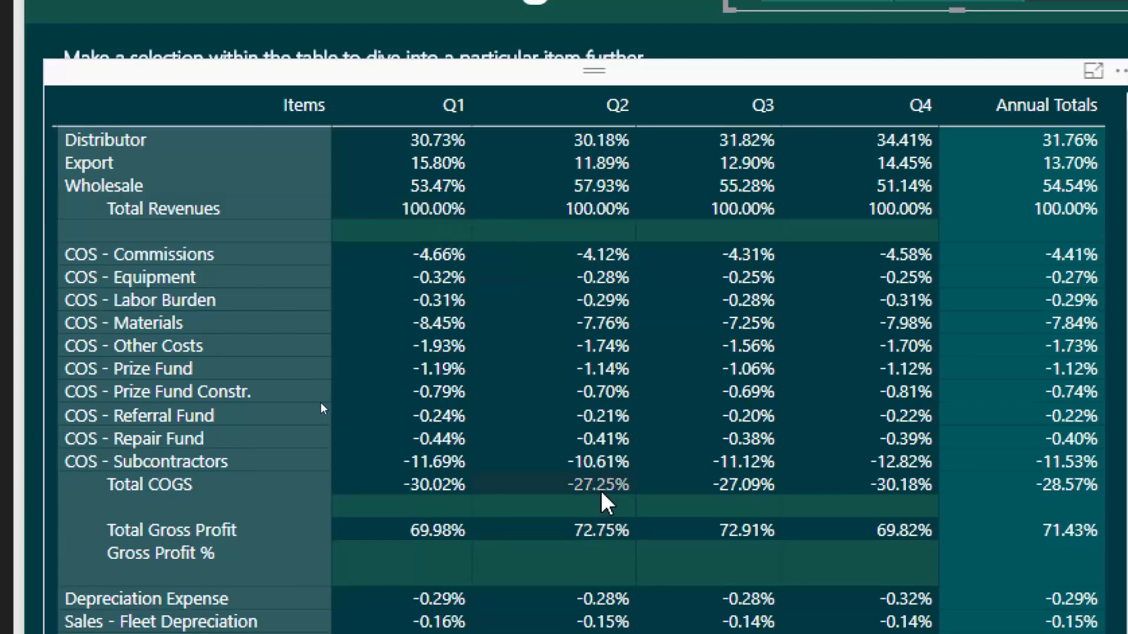
{"action": "mouse_move", "coordinate": [658, 500]}
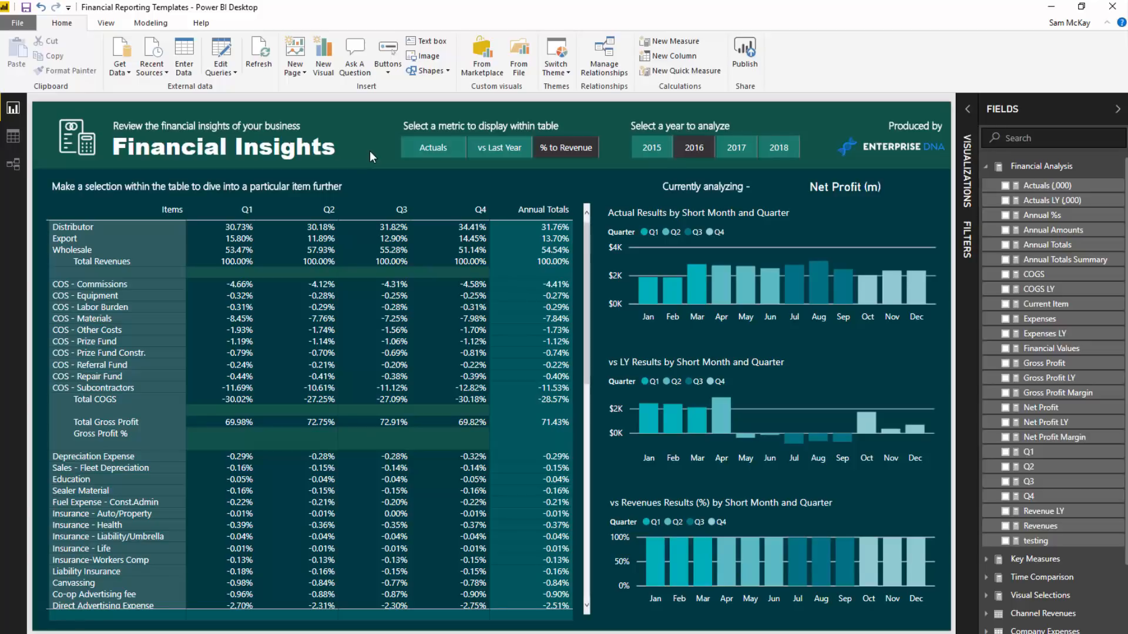
{"action": "mouse_move", "coordinate": [380, 157]}
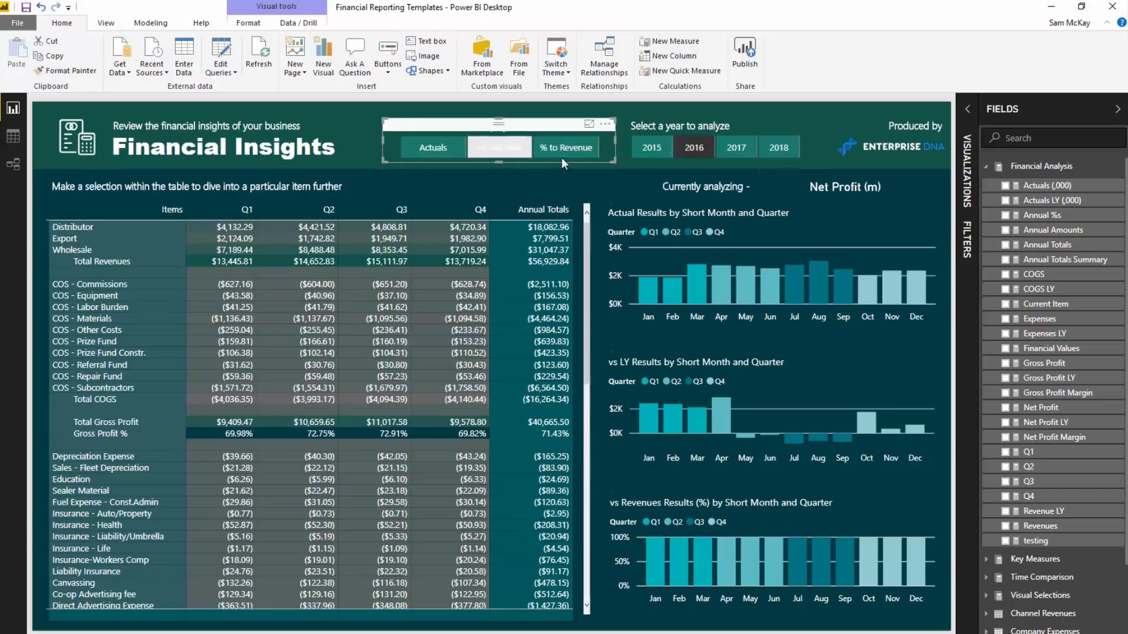
Select vs Last Year again so the table shows dollar differences.
{"action": "left_click", "coordinate": [498, 147]}
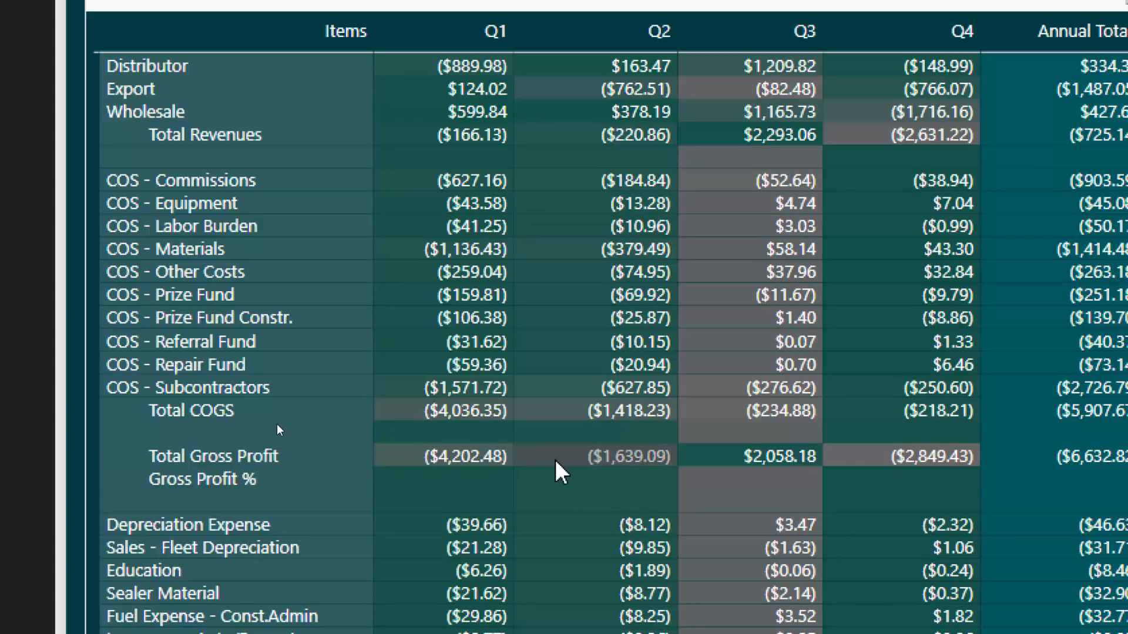
{"action": "mouse_move", "coordinate": [780, 467]}
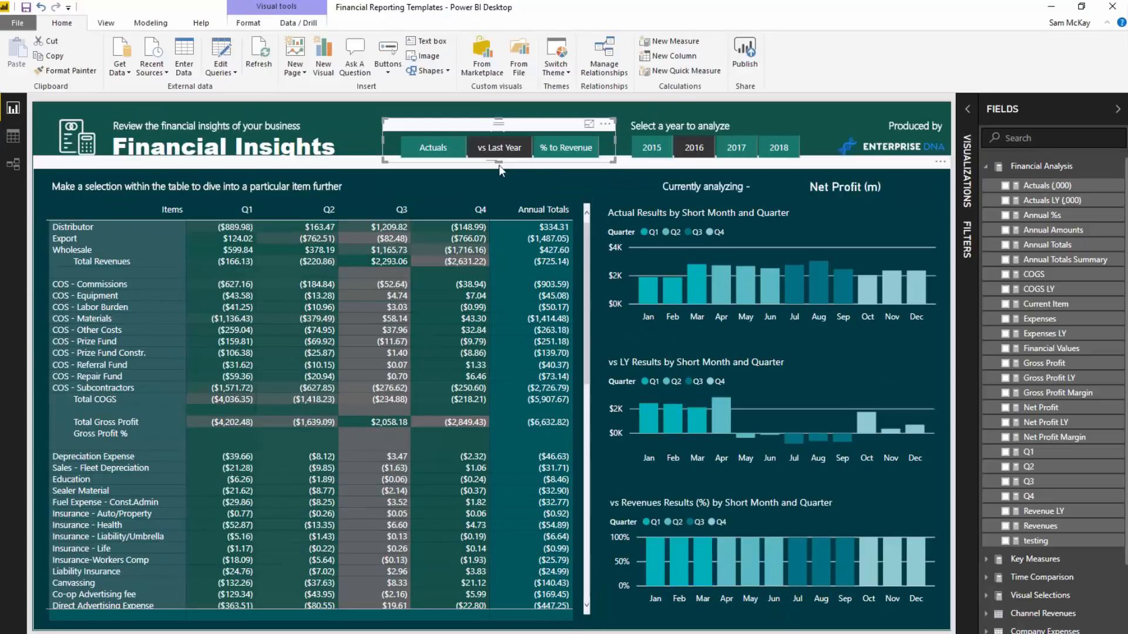
{"action": "mouse_move", "coordinate": [533, 175]}
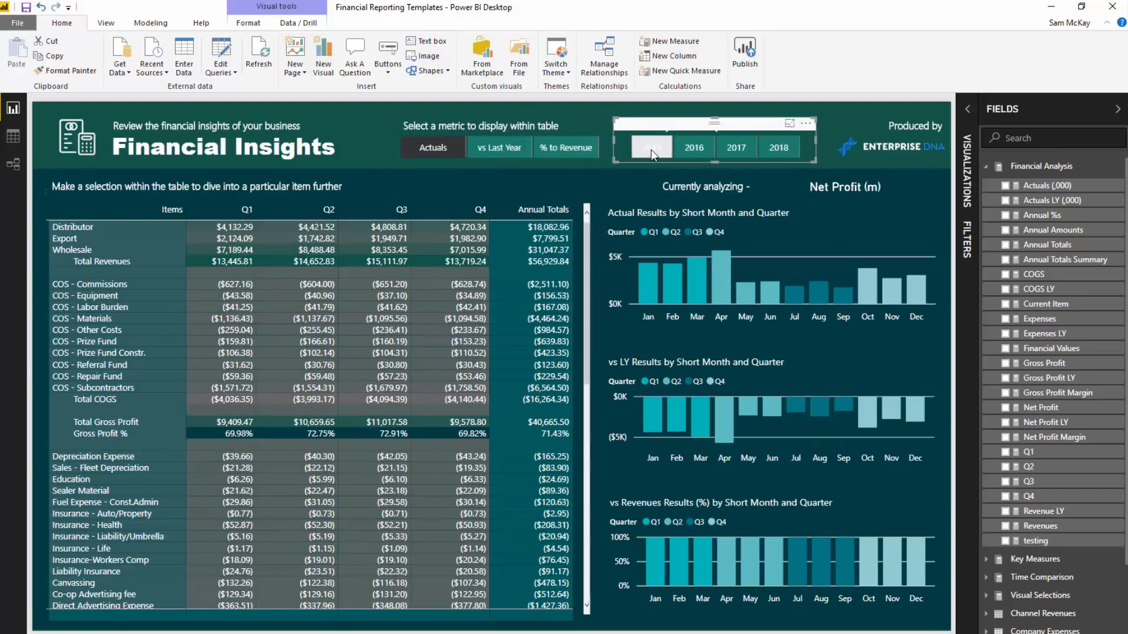
Try 2015 vs Last Year, then settle on 2016 vs Last Year differences.
{"action": "left_click", "coordinate": [649, 148]}
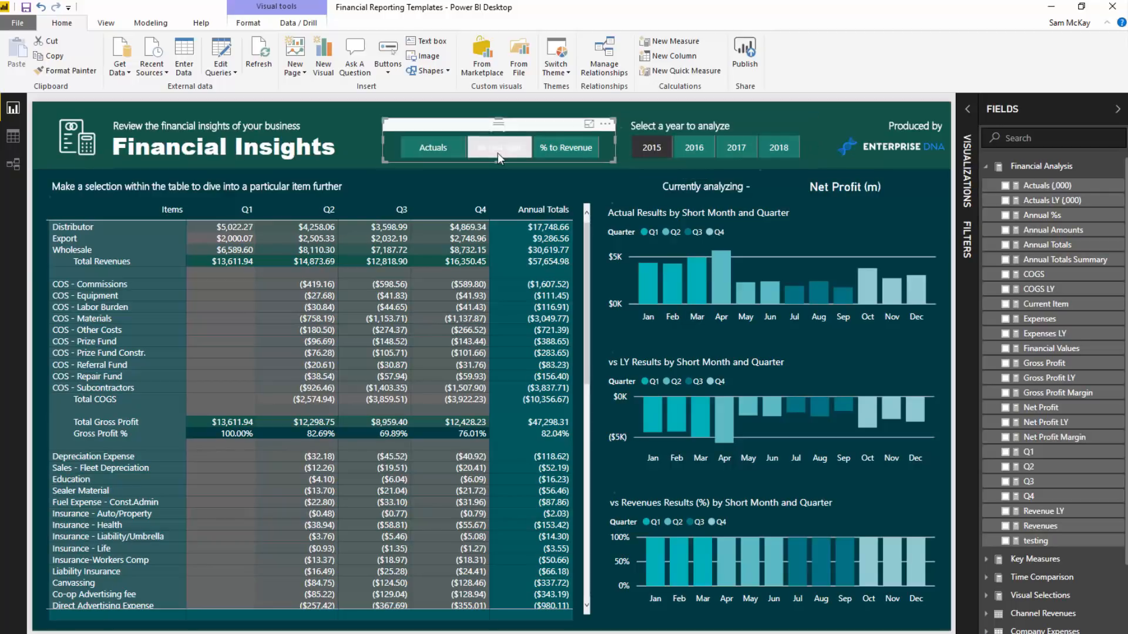
{"action": "left_click", "coordinate": [498, 147]}
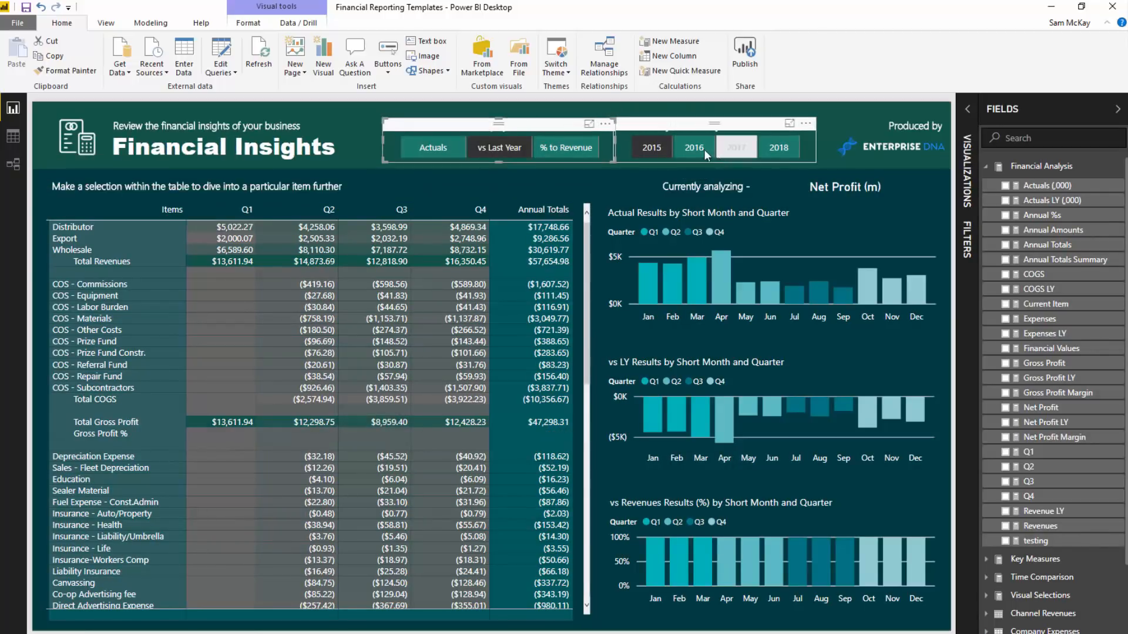
{"action": "left_click", "coordinate": [735, 148]}
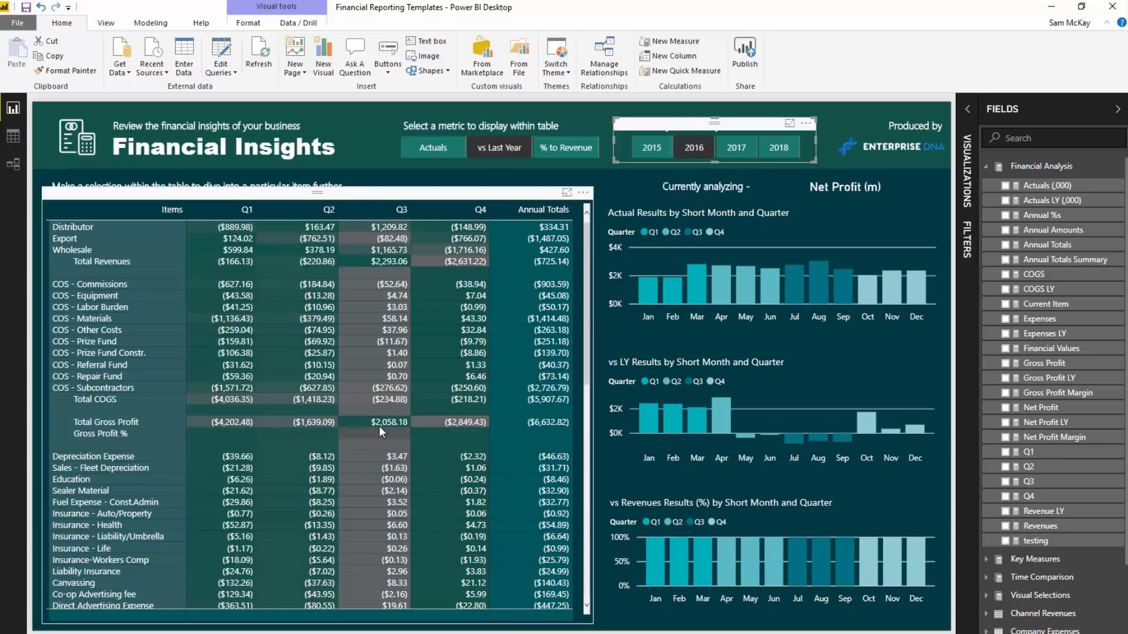
{"action": "mouse_move", "coordinate": [381, 431]}
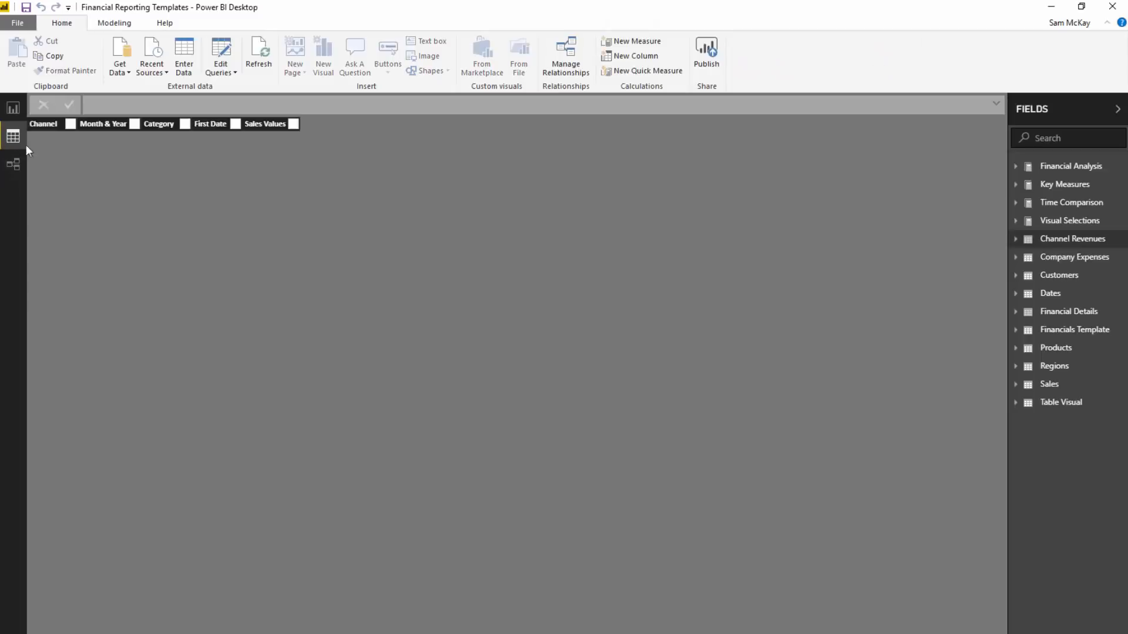
Select the Table Detail table to see Actuals, vs Last Year, % to Revenue with indexes 1–3.
{"action": "left_click", "coordinate": [1061, 402]}
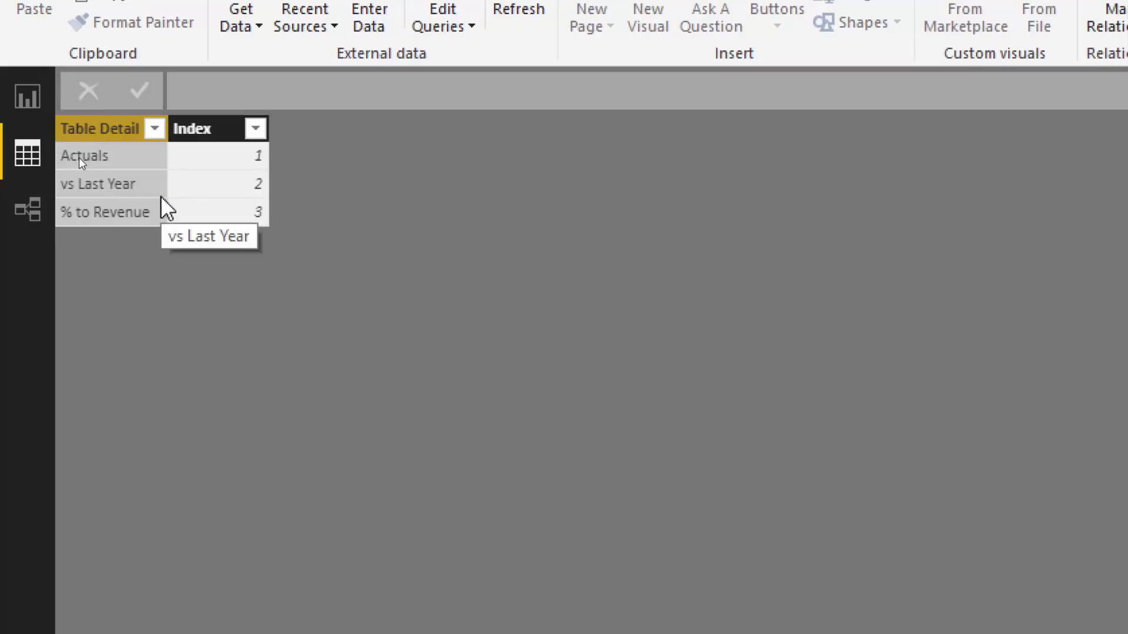
{"action": "mouse_move", "coordinate": [143, 225]}
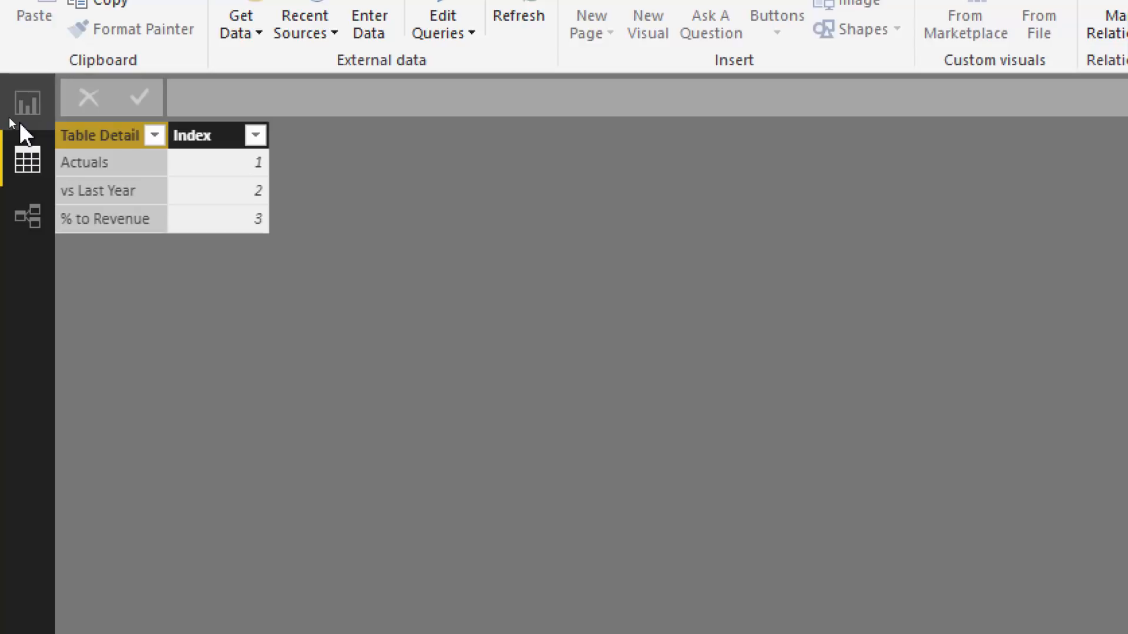
Return to Report view, select the metric slicer and show the Annual Totals measure's SWITCH formula.
{"action": "left_click", "coordinate": [27, 101]}
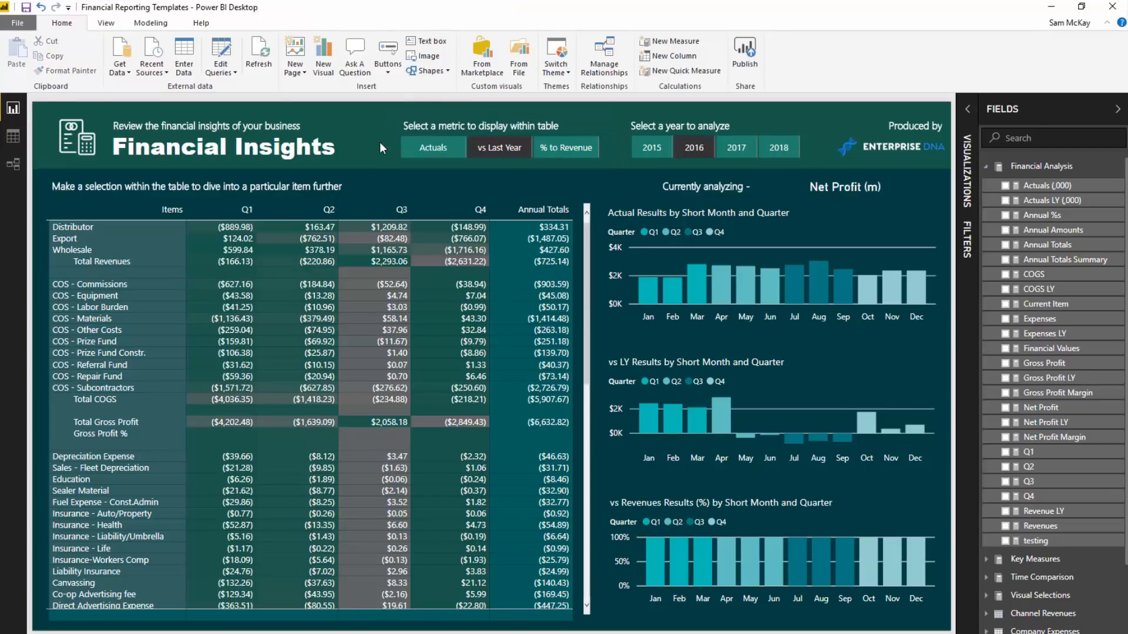
{"action": "left_click", "coordinate": [499, 143]}
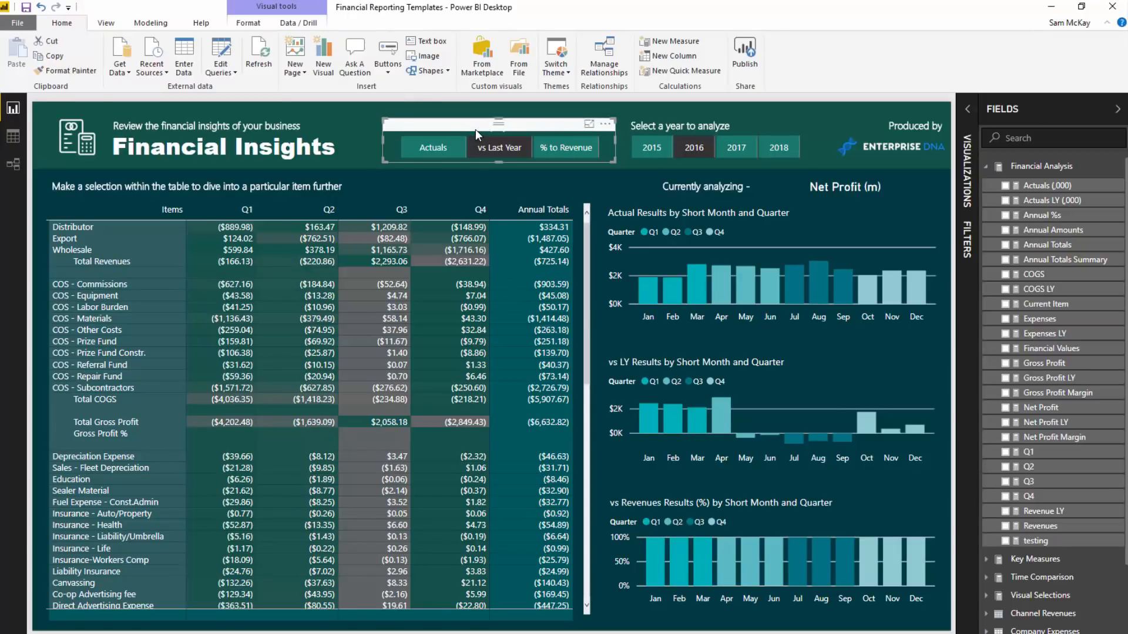
{"action": "mouse_move", "coordinate": [1057, 245]}
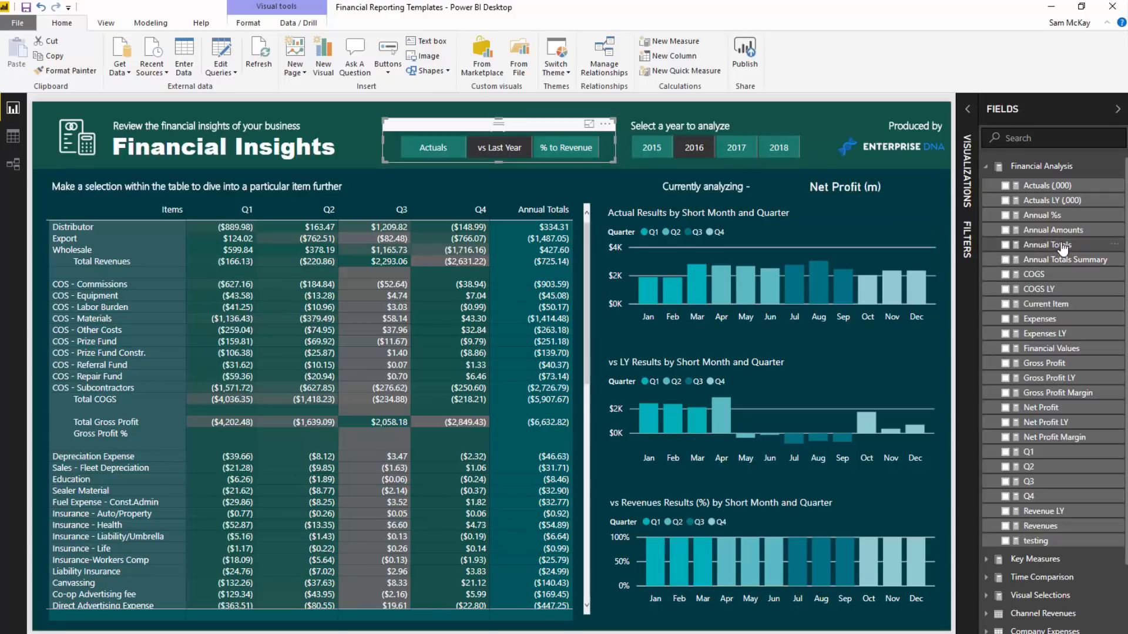
{"action": "left_click", "coordinate": [1047, 245]}
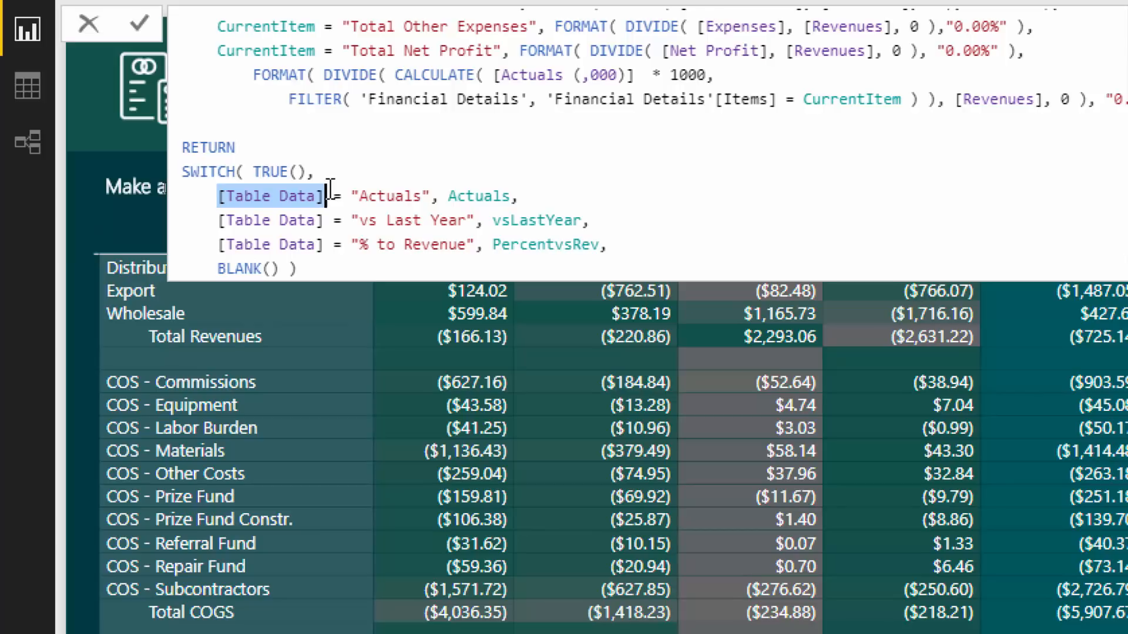
{"action": "double_click", "coordinate": [389, 197]}
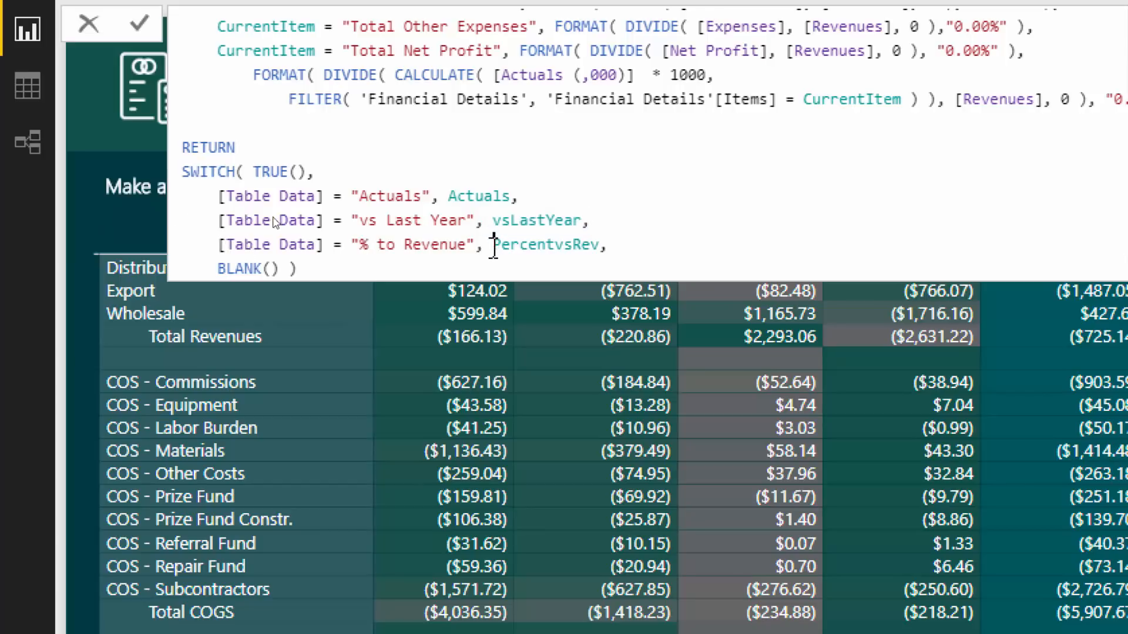
{"action": "double_click", "coordinate": [546, 244]}
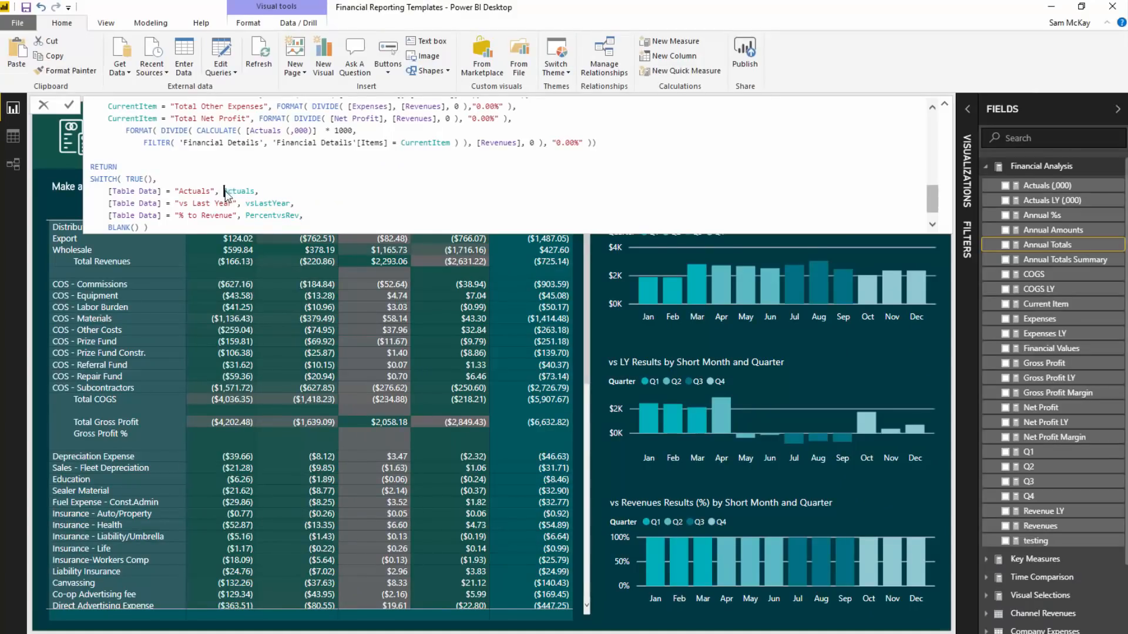
{"action": "double_click", "coordinate": [238, 191]}
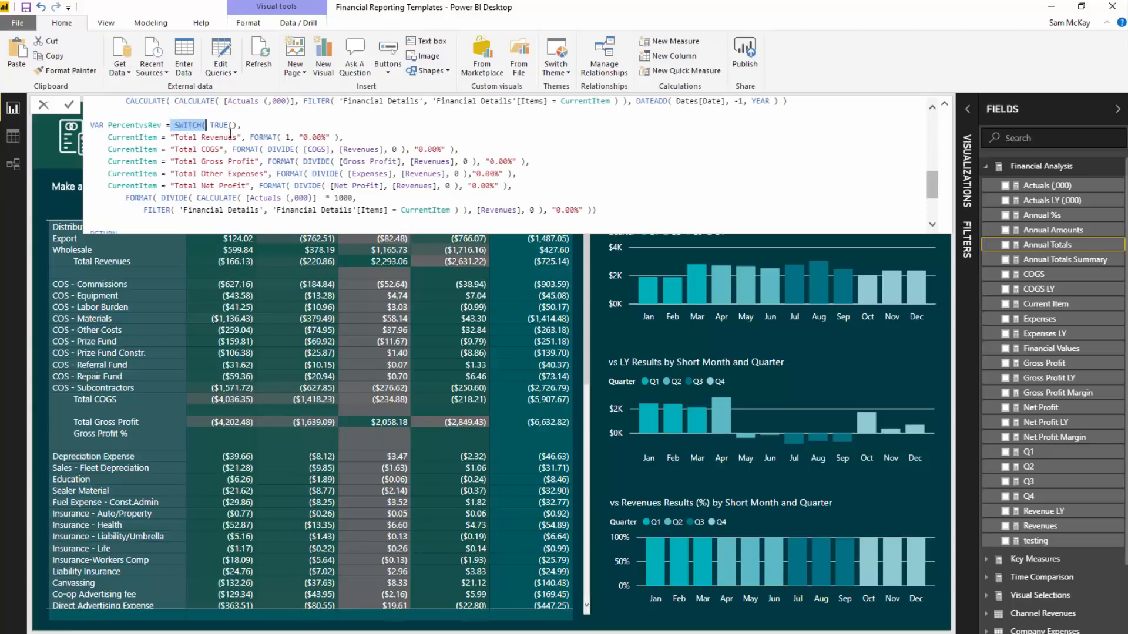
{"action": "scroll", "scroll_direction": "down", "scroll_amount": 3}
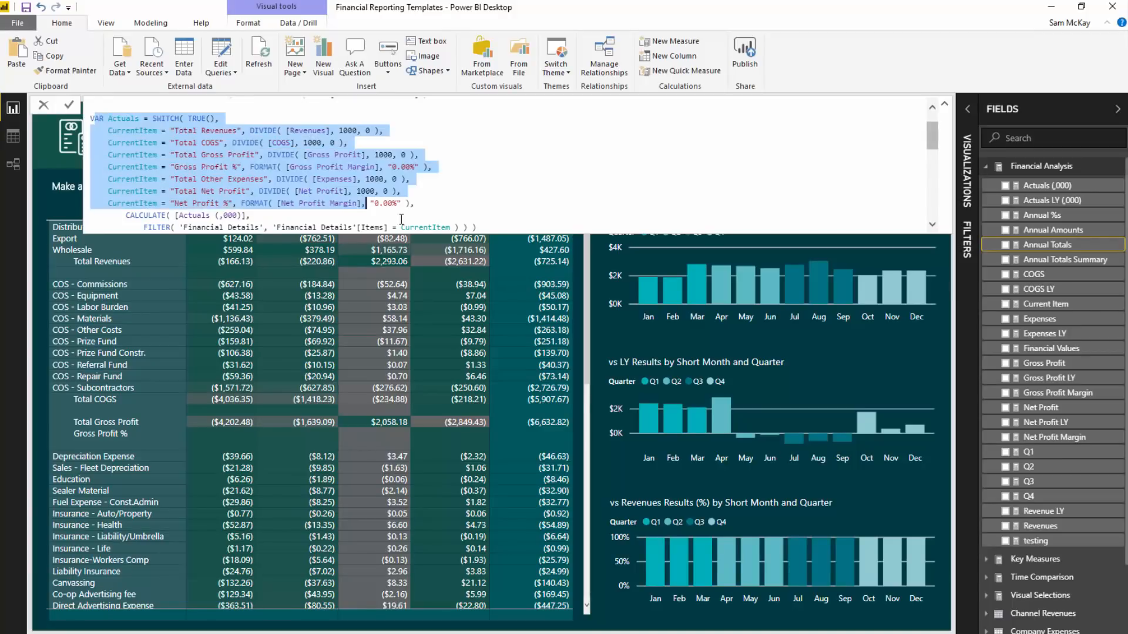
Walk down the formula through vsLastYear to PercentvsRev and highlight its percentage format string.
{"action": "scroll", "scroll_direction": "down", "scroll_amount": 3}
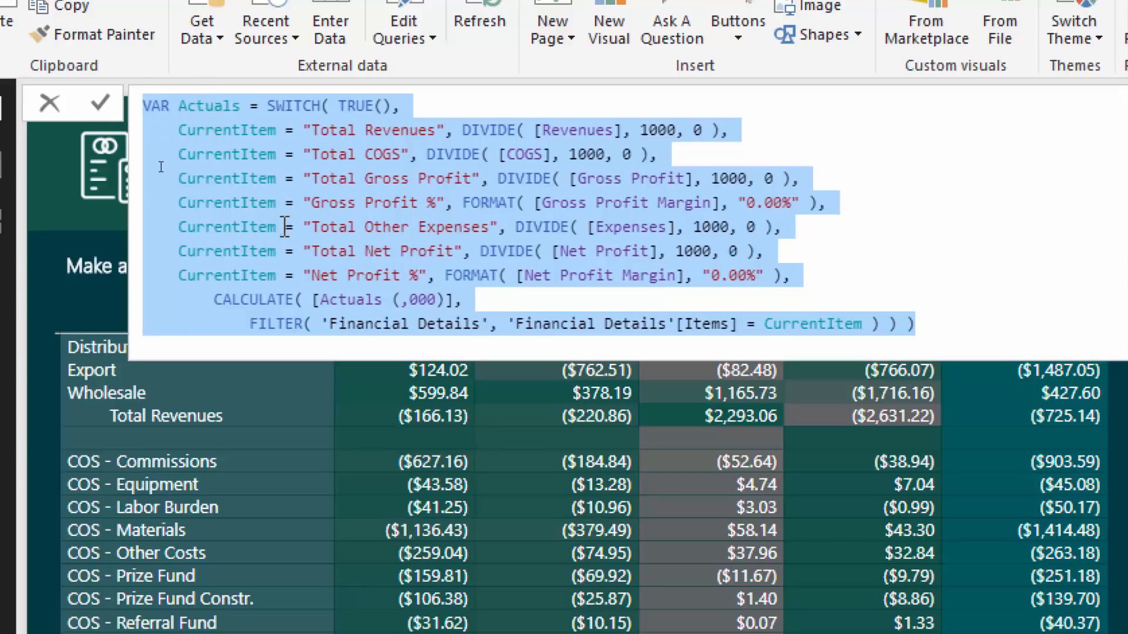
{"action": "scroll", "scroll_direction": "down", "scroll_amount": 3}
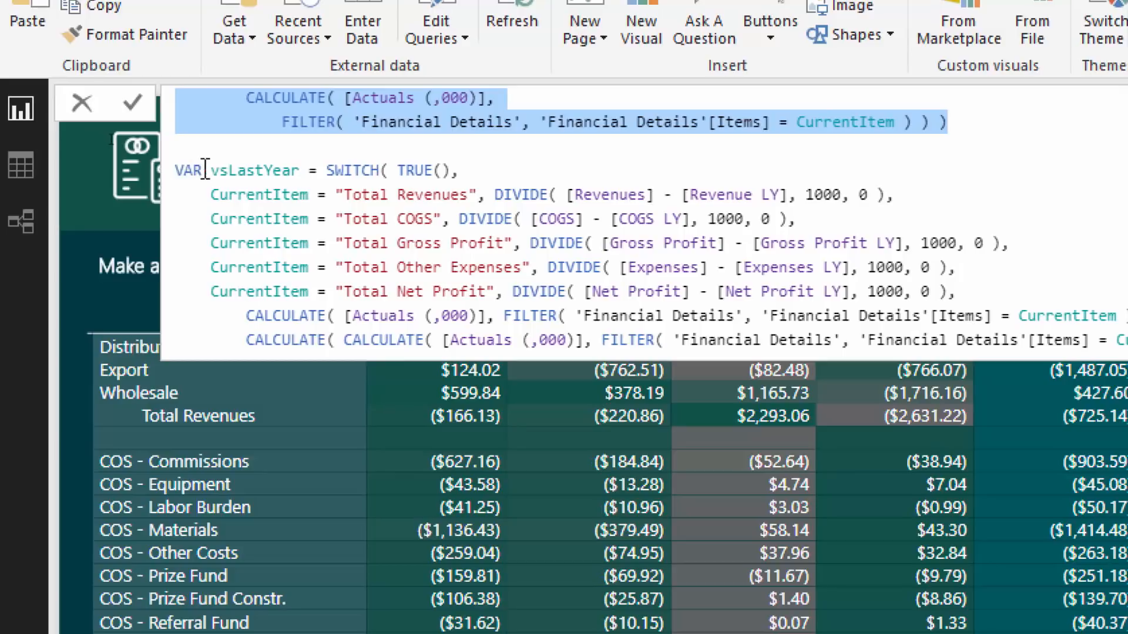
{"action": "left_click", "coordinate": [259, 267]}
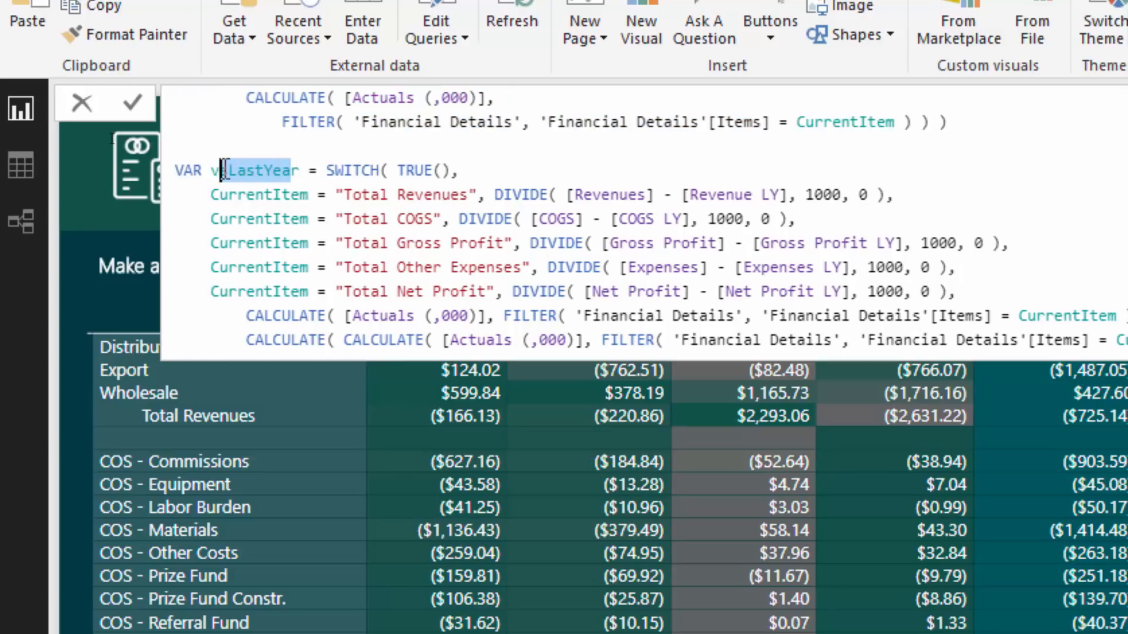
{"action": "type", "text": "sRev = SWITCH( TRUE(),"}
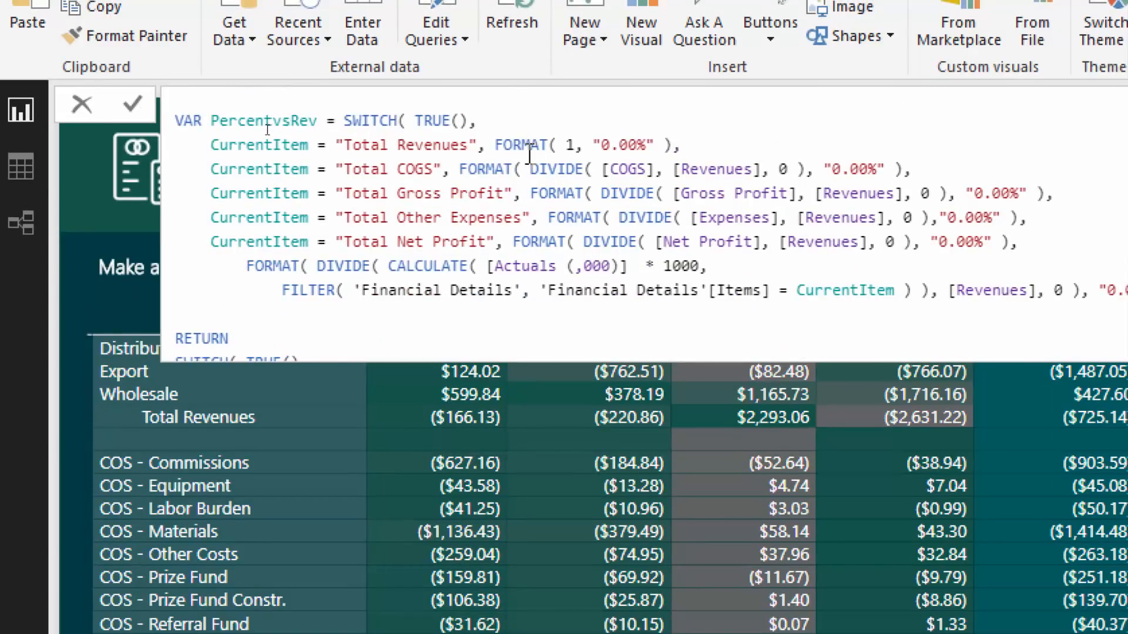
{"action": "double_click", "coordinate": [620, 145]}
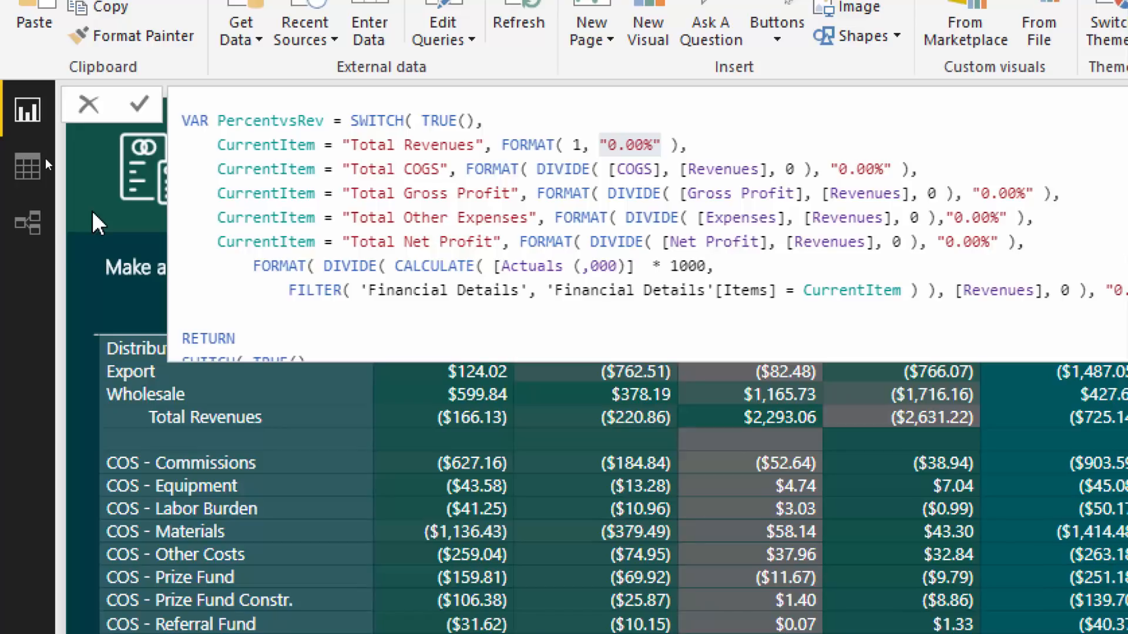
{"action": "mouse_move", "coordinate": [119, 225]}
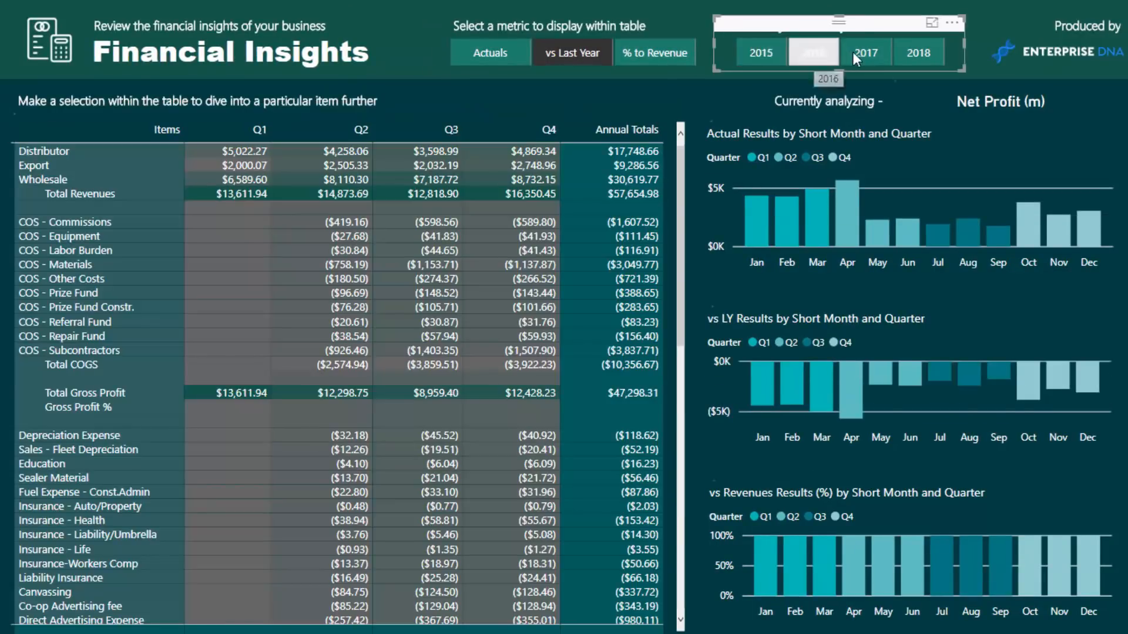
Select 2017 then 2018 in the year slicer and Actuals so the report shows 2018 actuals.
{"action": "left_click", "coordinate": [866, 52]}
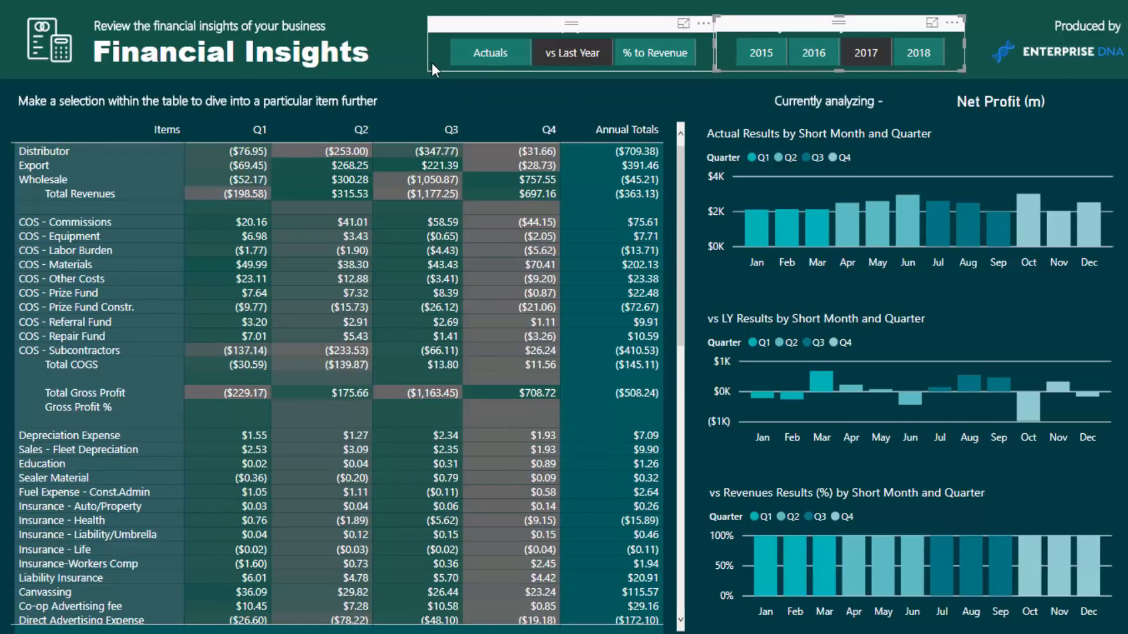
{"action": "left_click", "coordinate": [919, 52]}
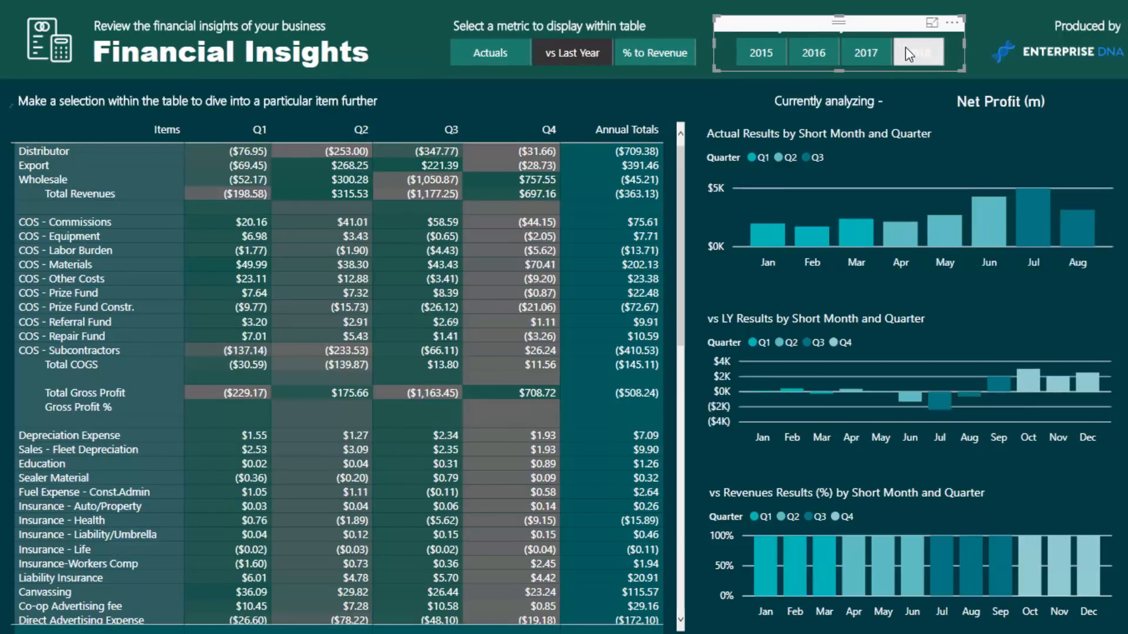
{"action": "left_click", "coordinate": [918, 52]}
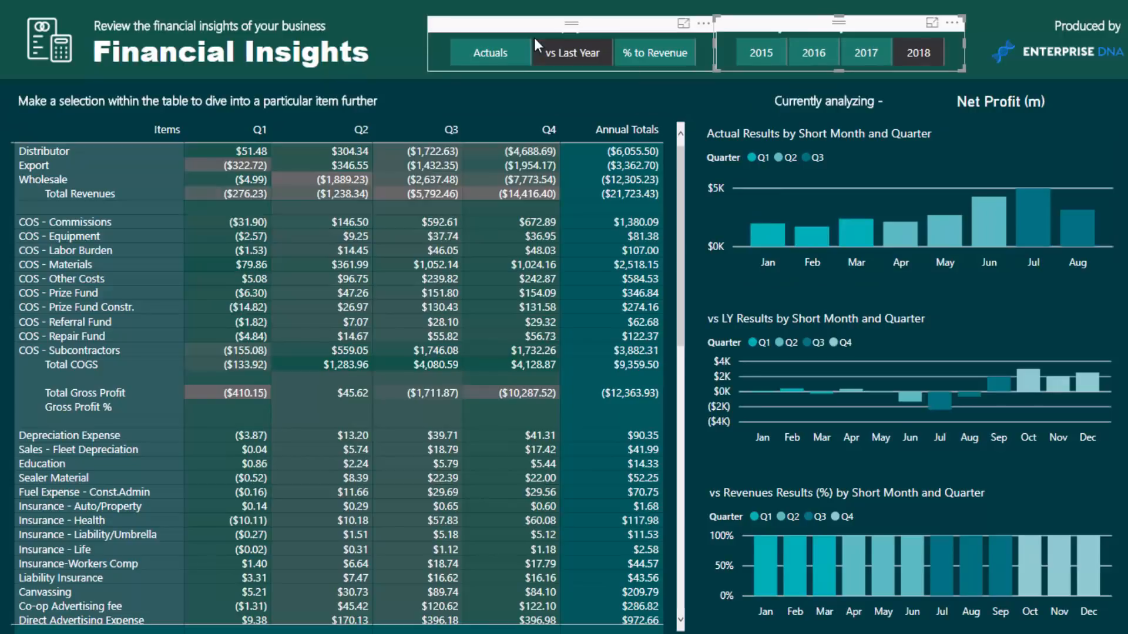
{"action": "left_click", "coordinate": [489, 51]}
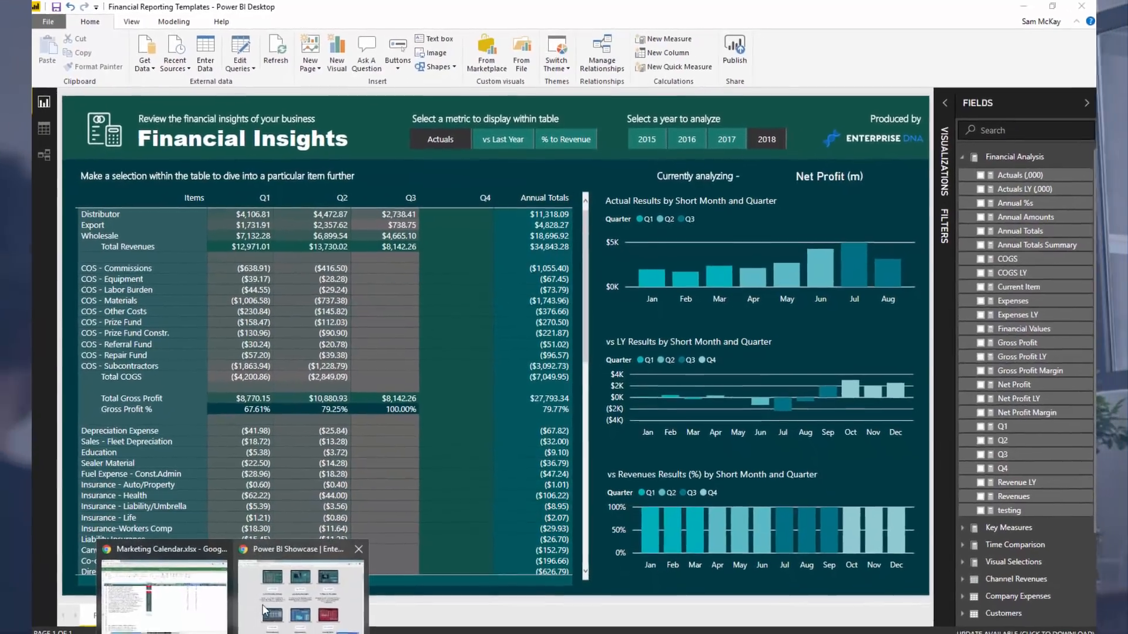
Switch to the Chrome window with Enterprise DNA's Power BI Showcase page.
{"action": "left_click", "coordinate": [298, 597]}
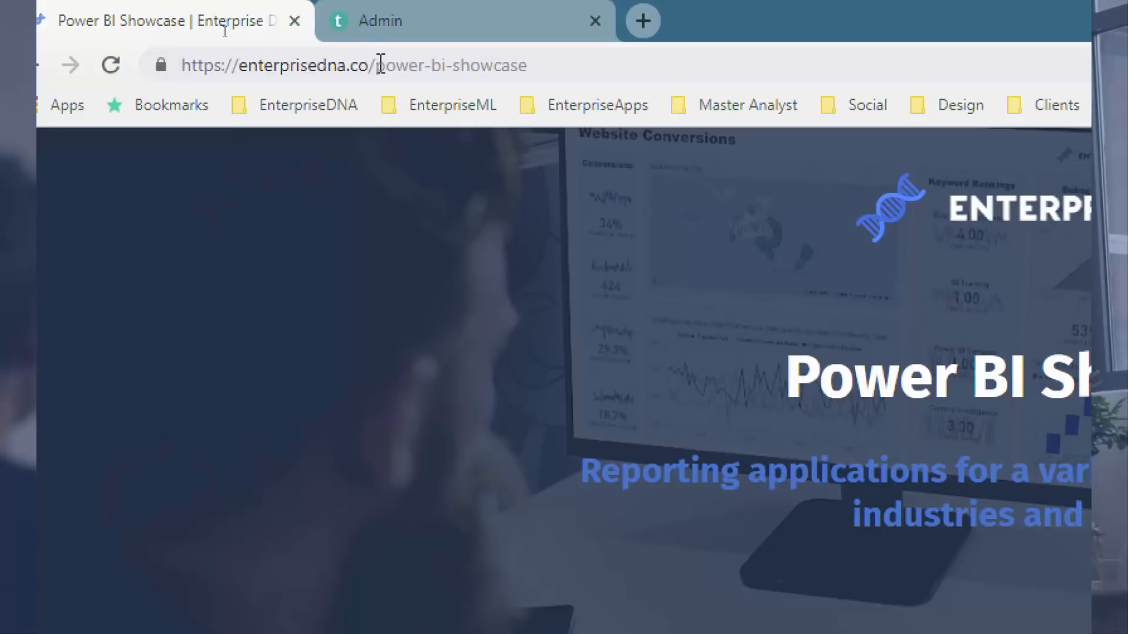
{"action": "mouse_move", "coordinate": [454, 66]}
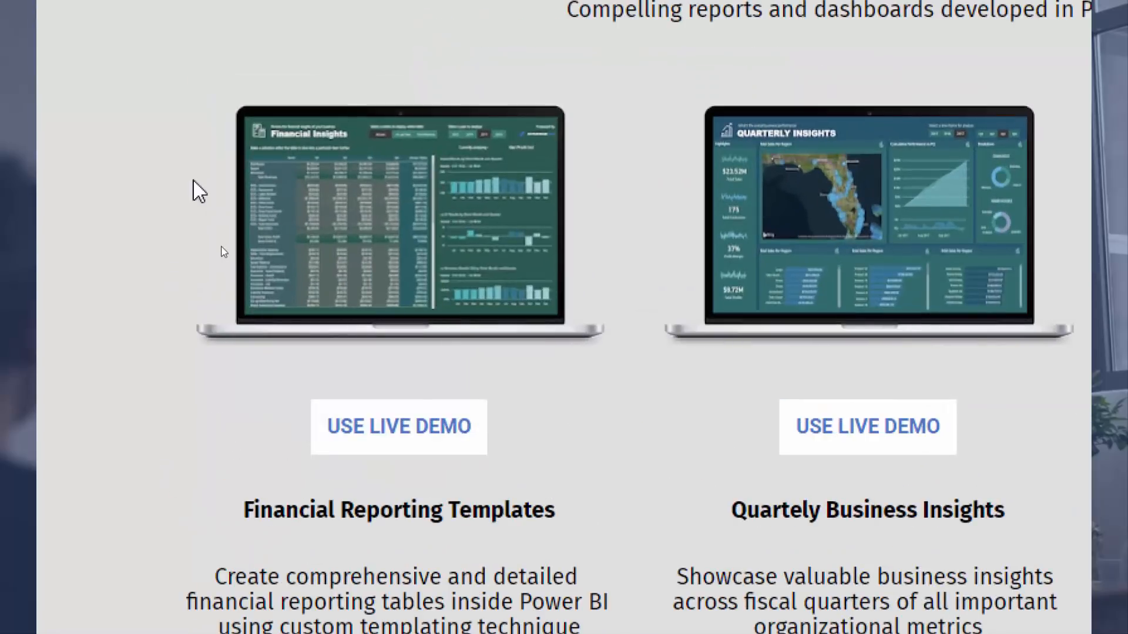
{"action": "mouse_move", "coordinate": [352, 374]}
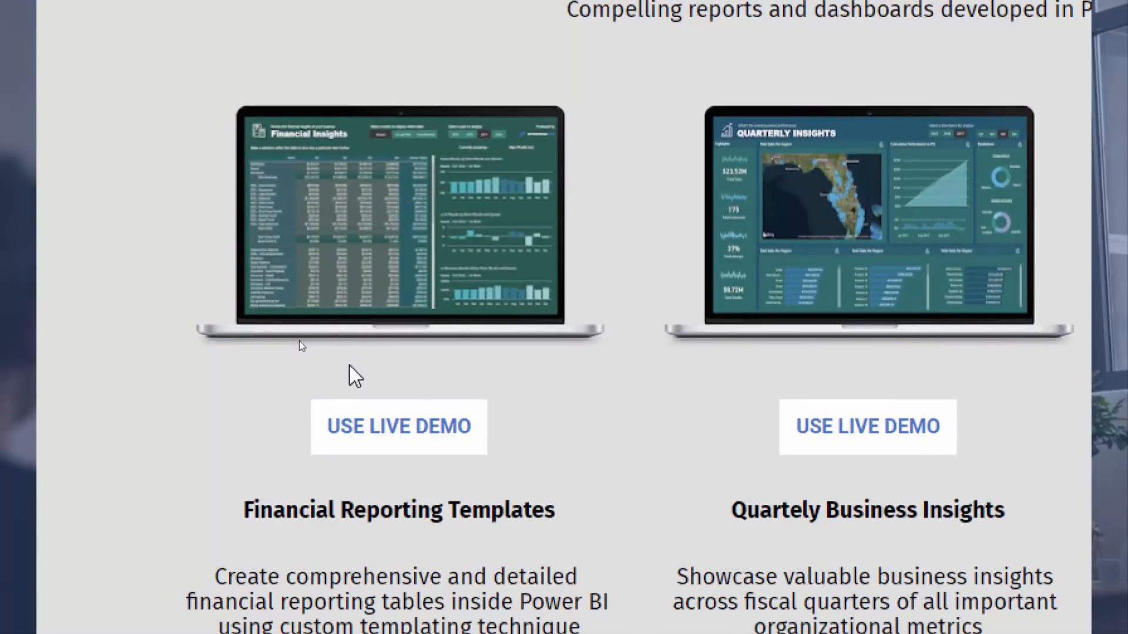